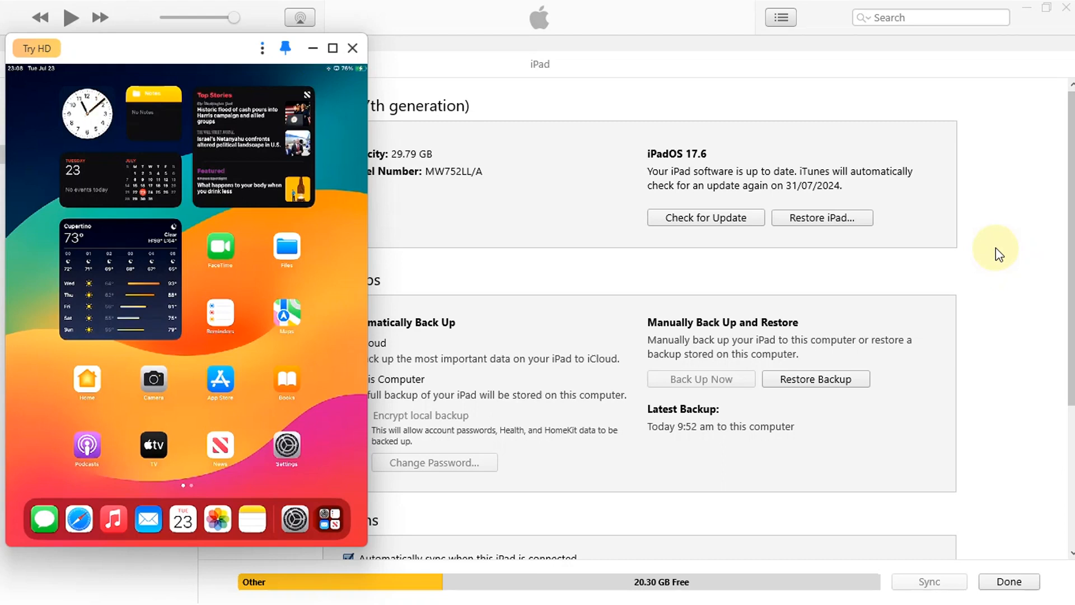
mouse_move(696, 168)
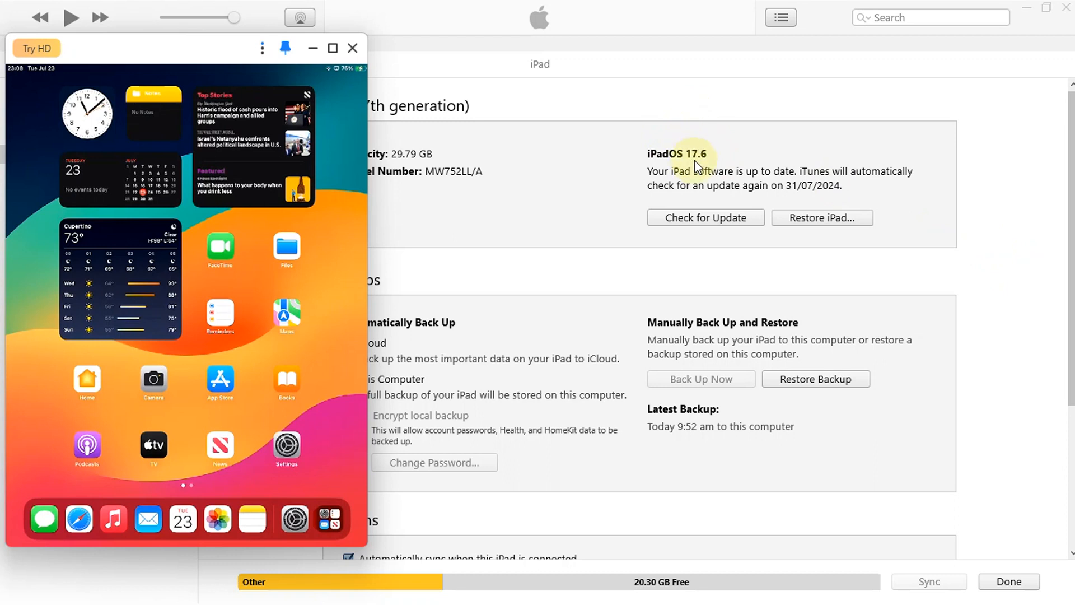
mouse_move(1028, 231)
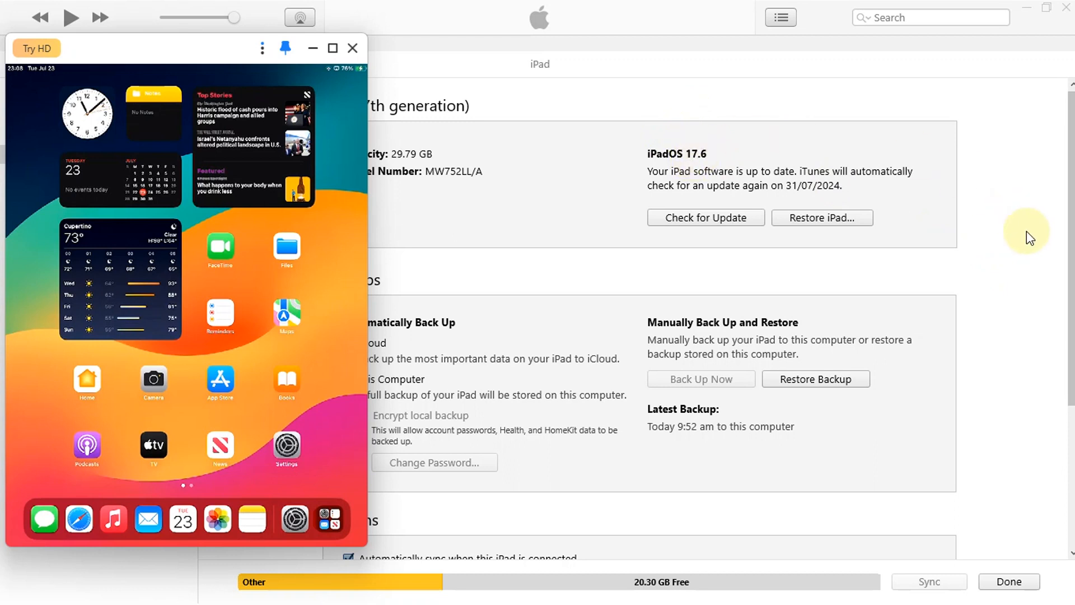
mouse_move(989, 237)
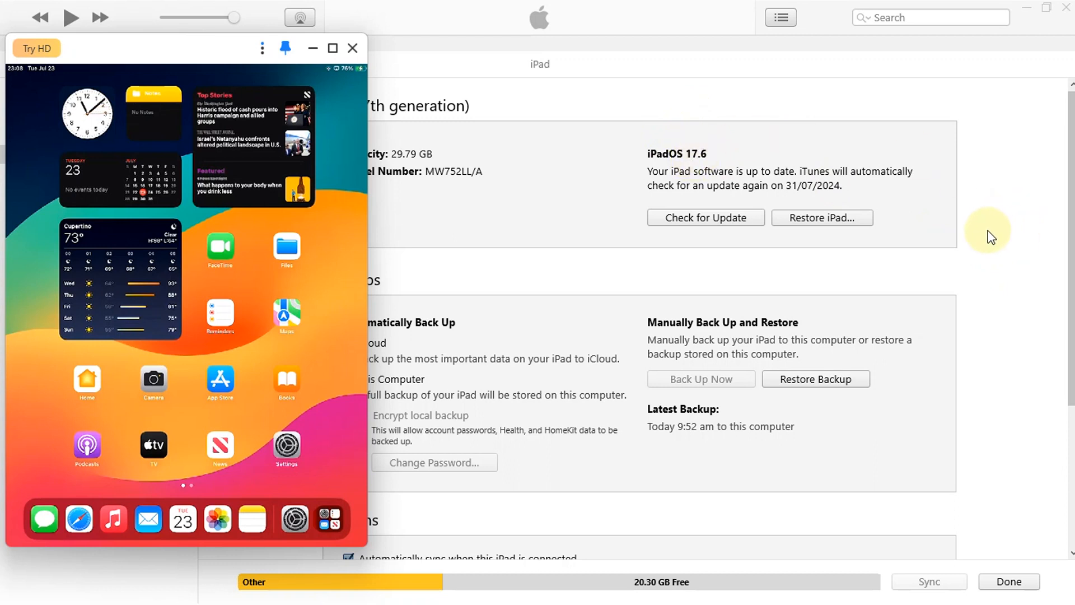
Check the iPad's version in About, then open palera1n's download page and scroll to the Files section
click(286, 448)
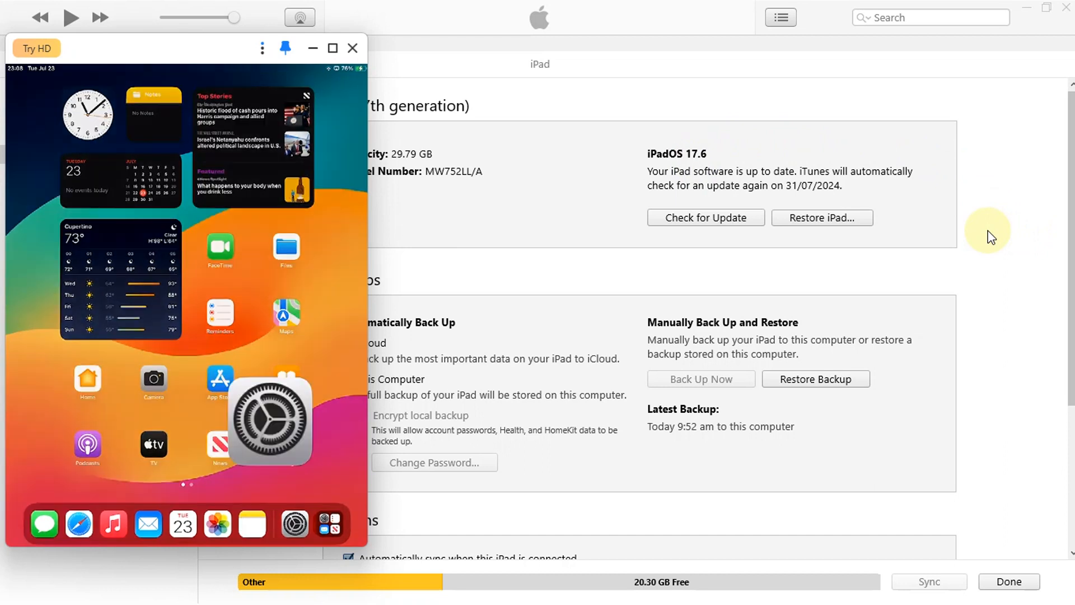
click(294, 421)
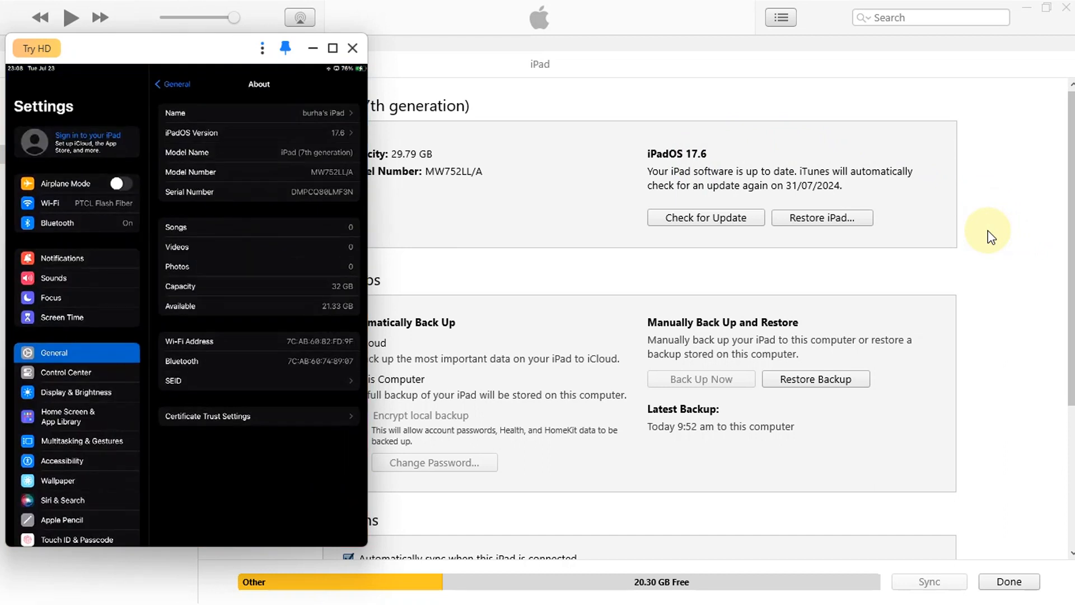
mouse_move(966, 256)
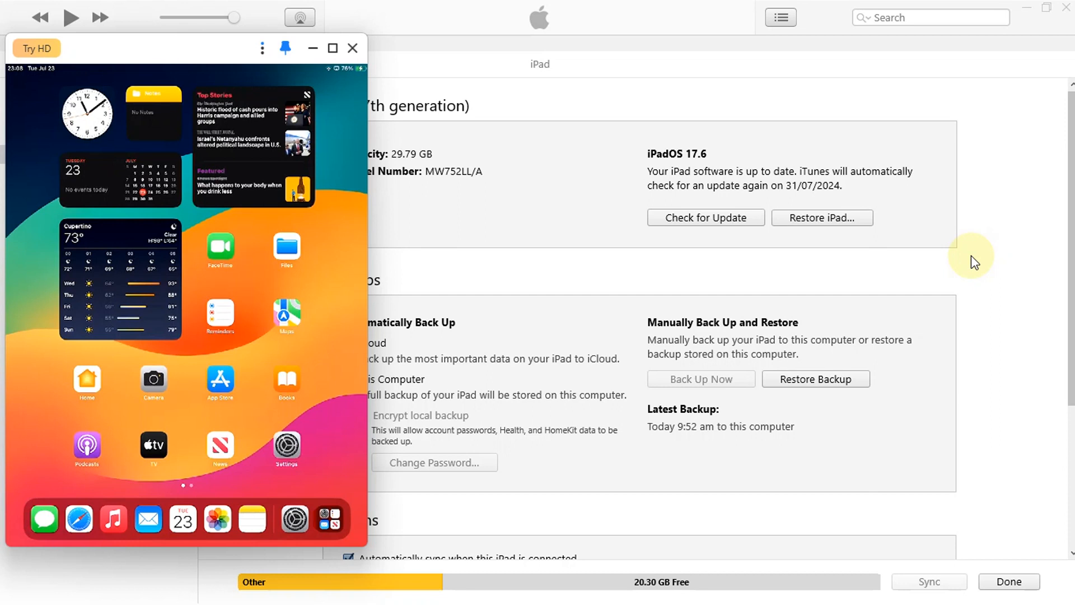
mouse_move(982, 281)
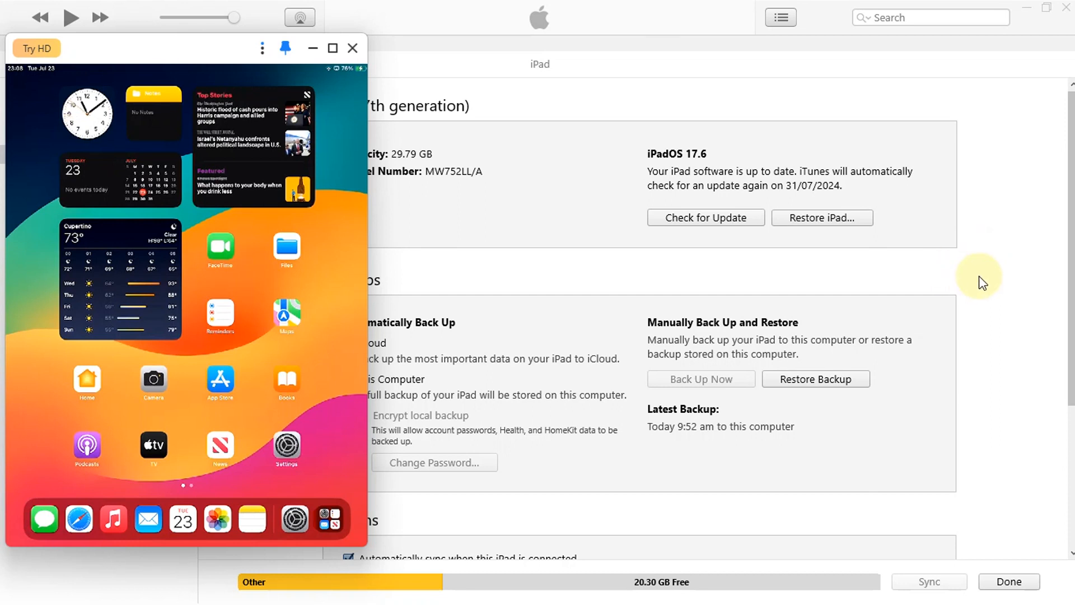
click(606, 12)
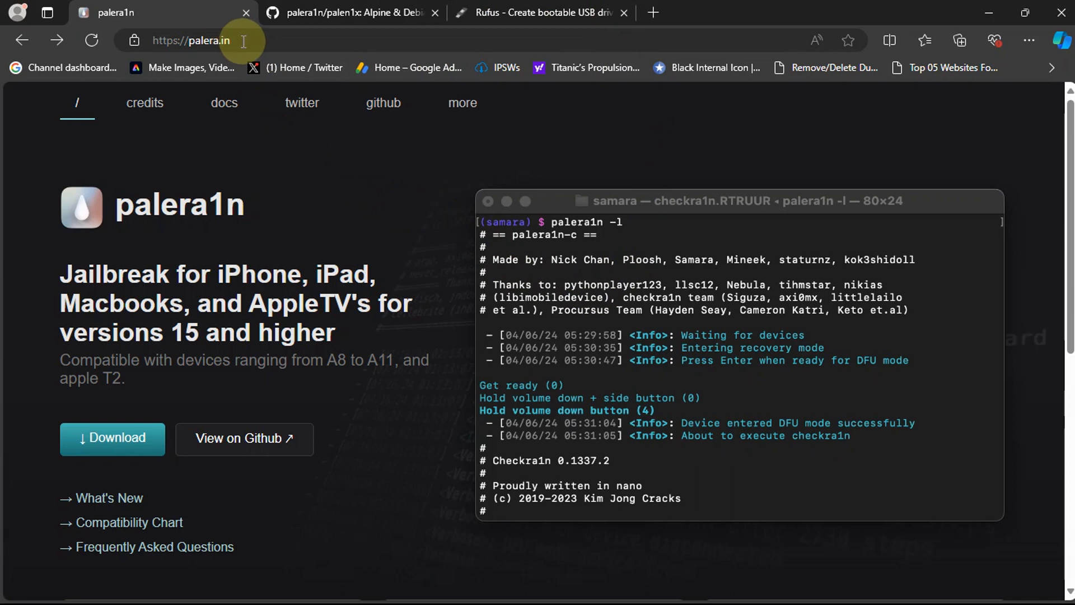
mouse_move(381, 312)
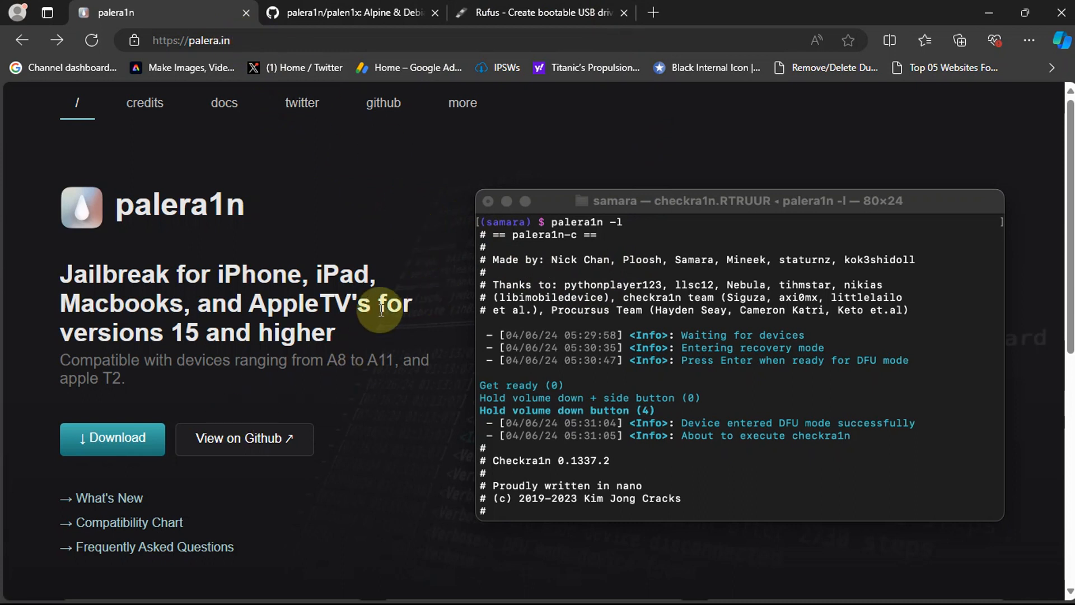
click(110, 437)
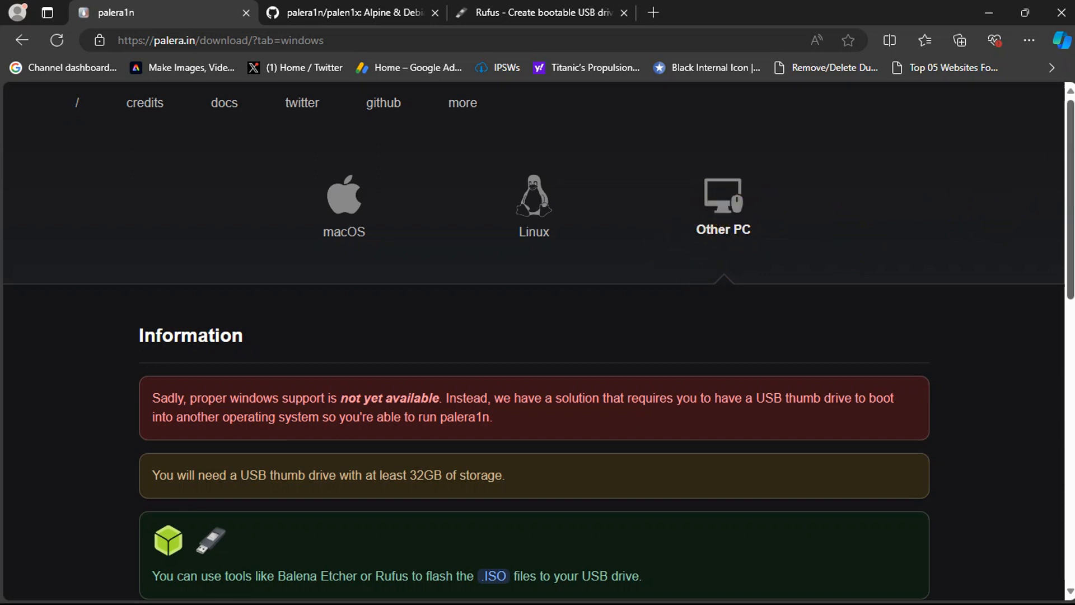
scroll(down, 3)
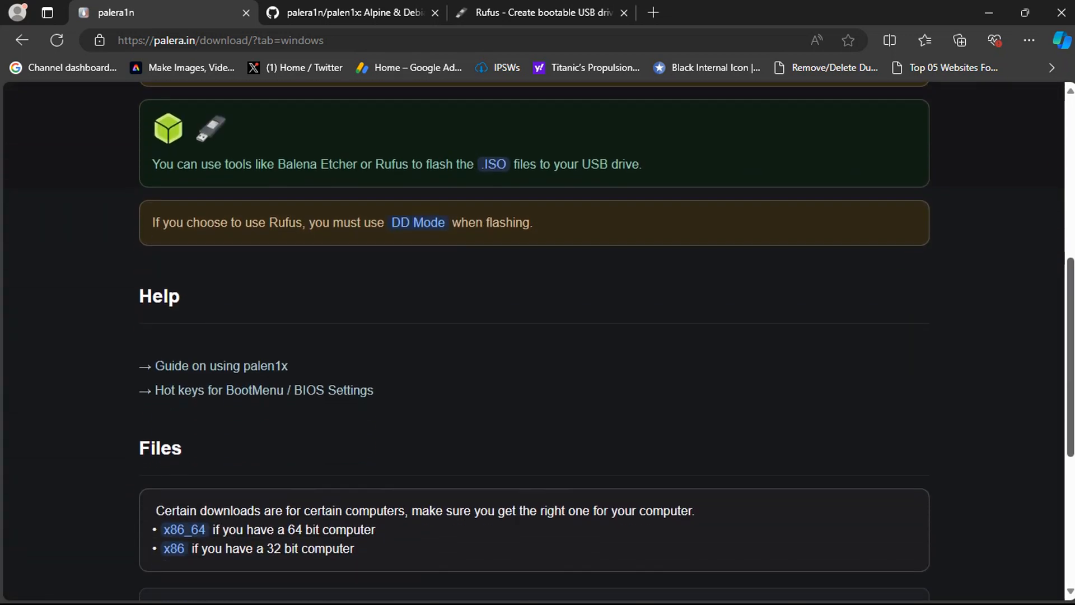
scroll(down, 3)
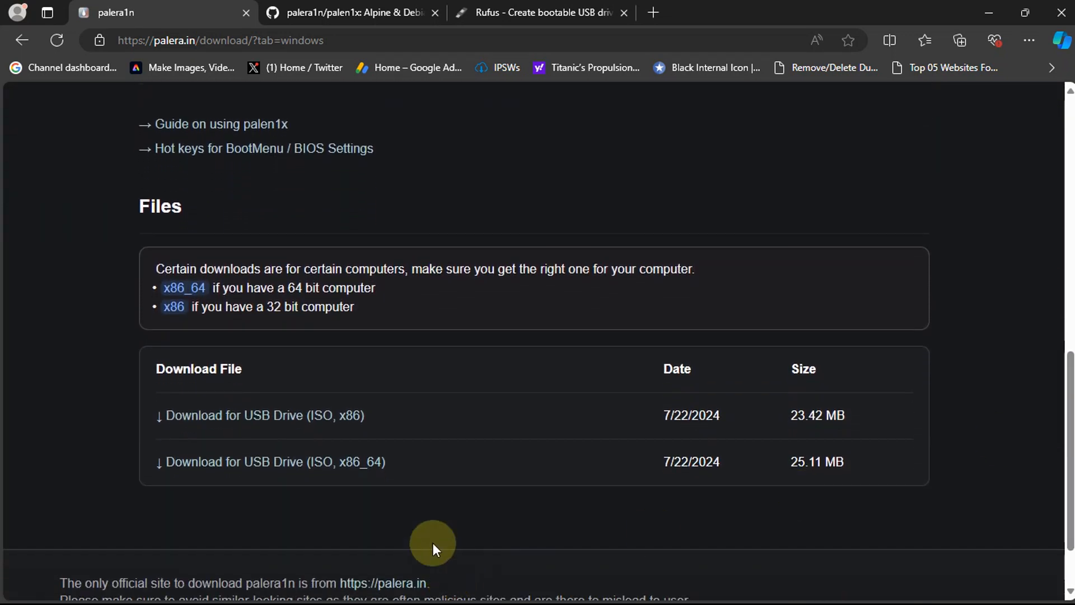
mouse_move(440, 513)
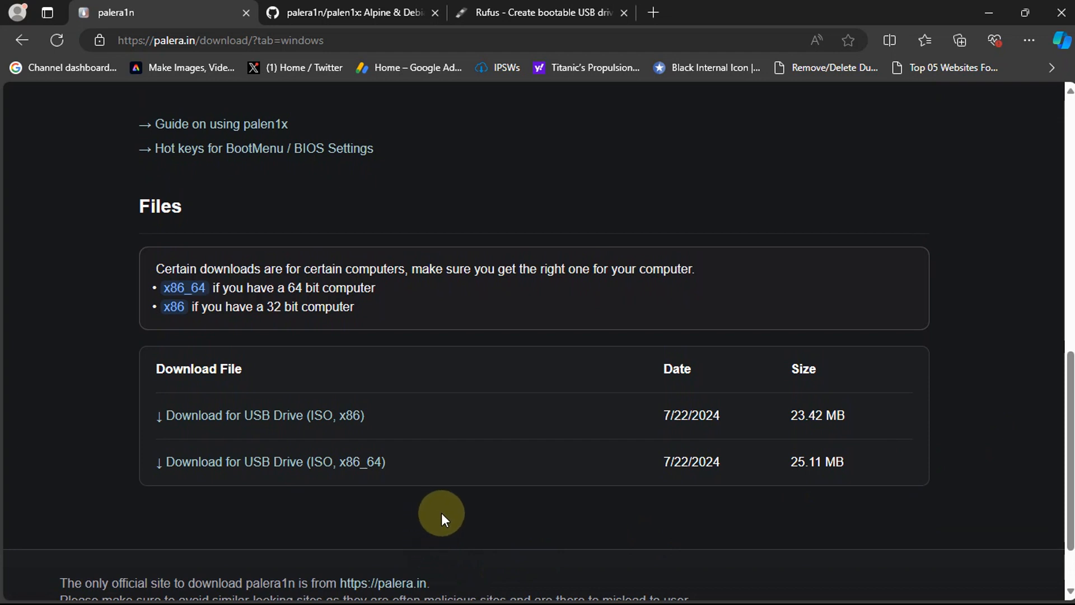
mouse_move(326, 494)
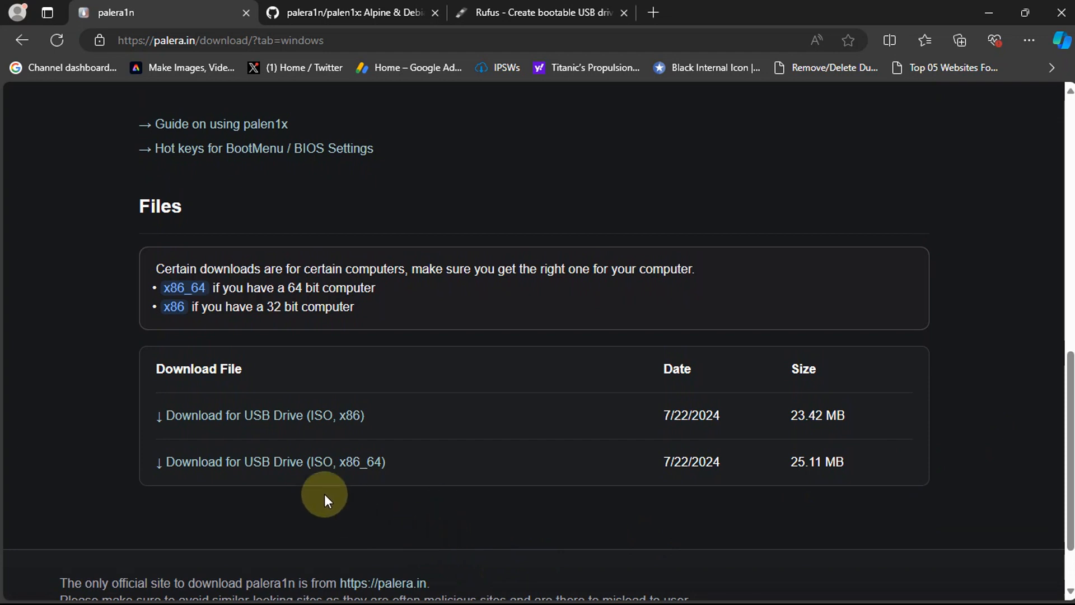
mouse_move(326, 367)
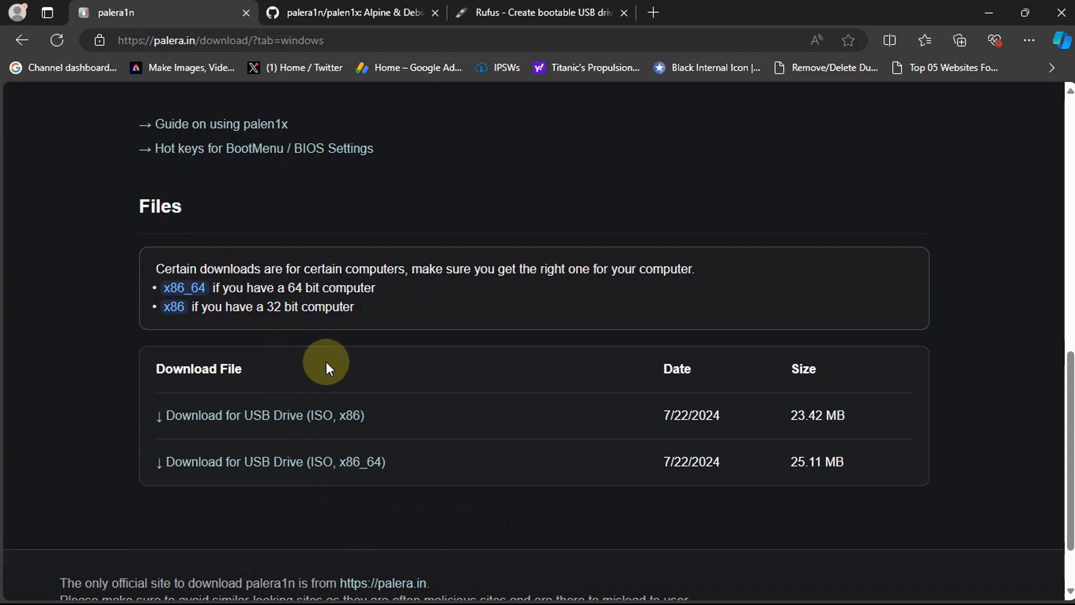
mouse_move(268, 305)
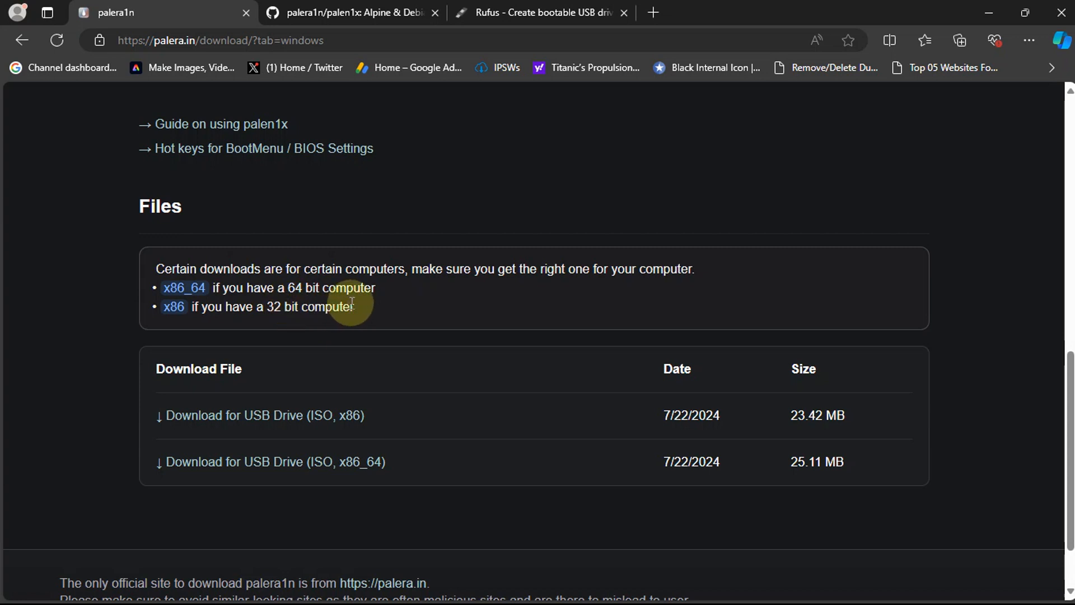
mouse_move(448, 287)
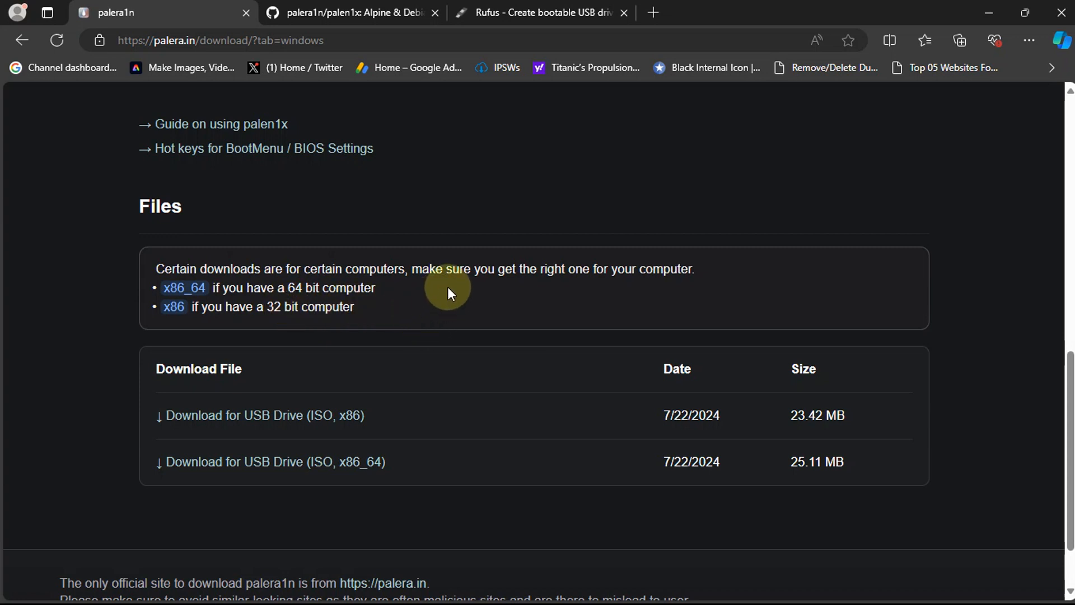
mouse_move(919, 213)
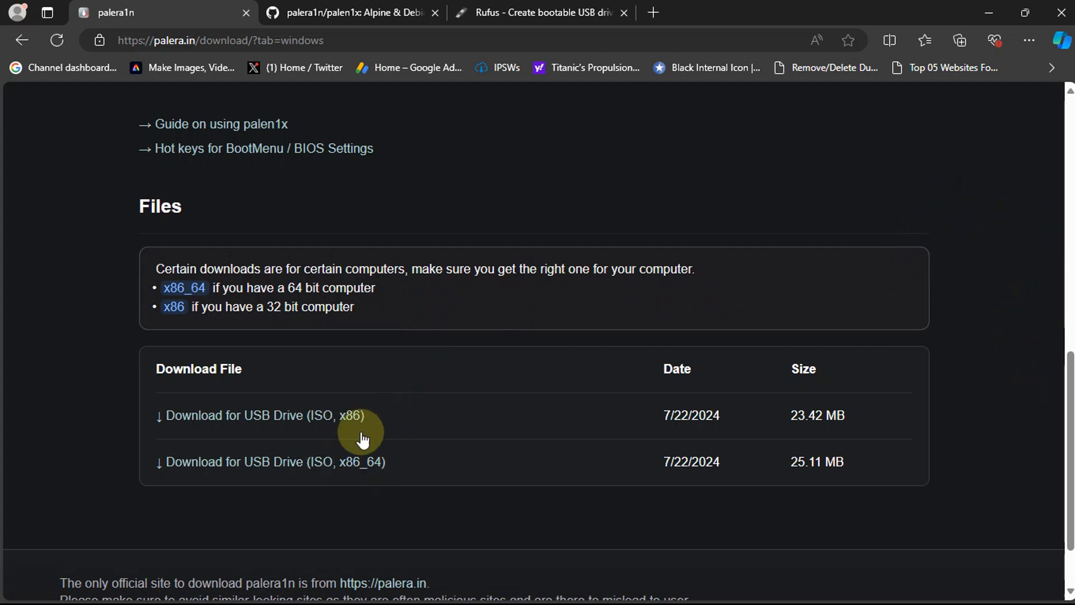
mouse_move(516, 175)
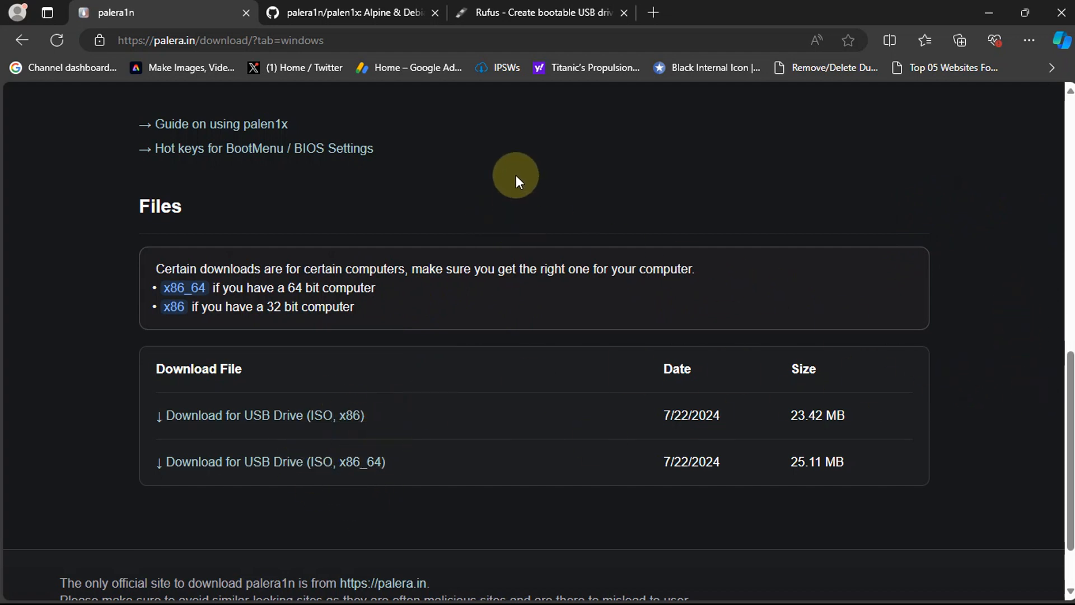
Open the palen1x v1.1.6 GitHub release and view its four ISO assets
click(350, 13)
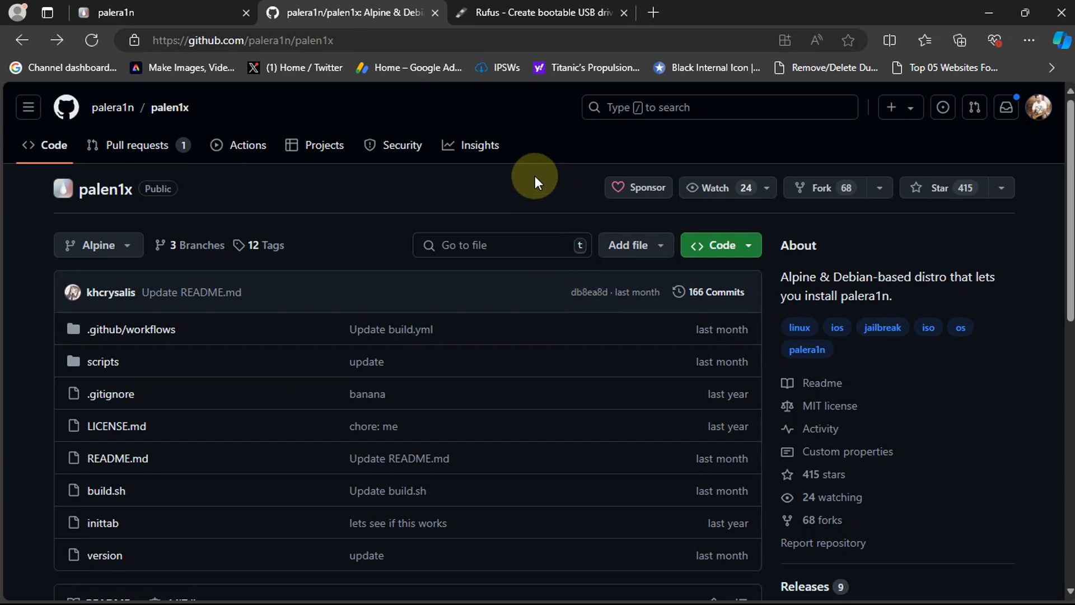
mouse_move(491, 184)
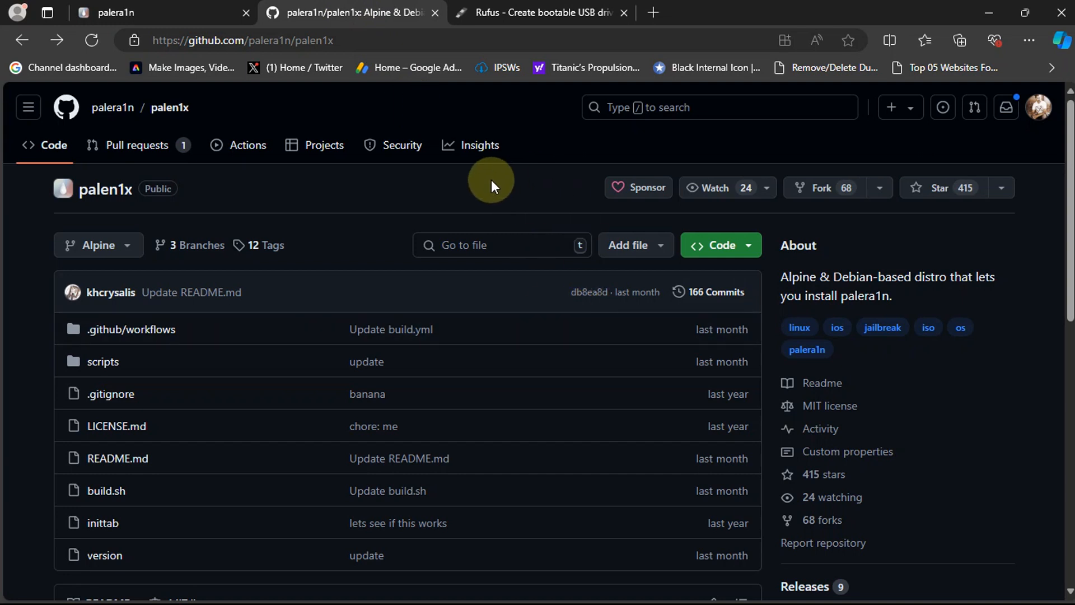
scroll(down, 3)
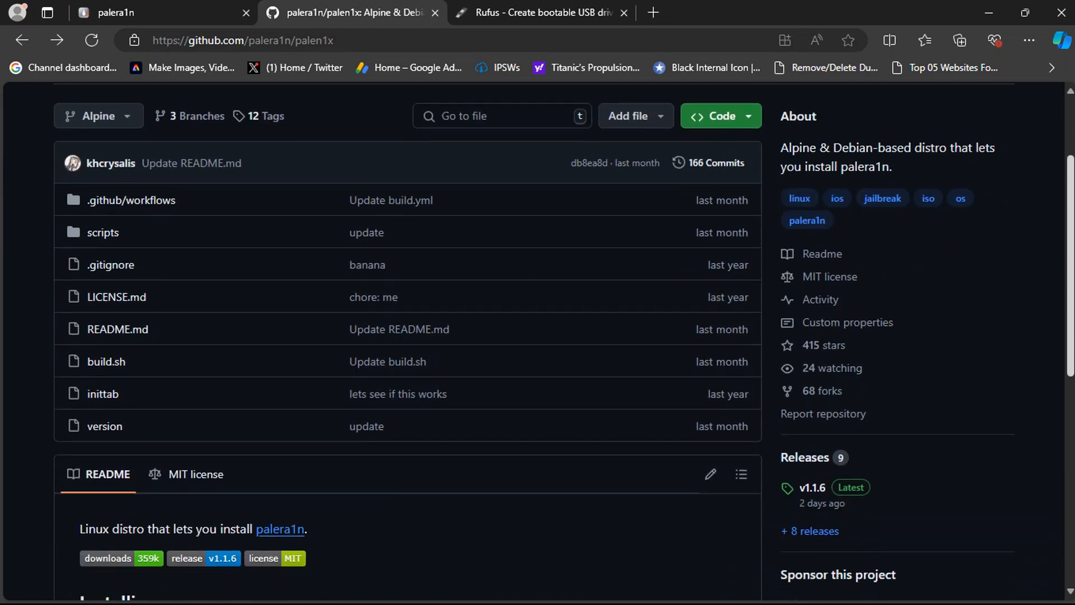
click(813, 487)
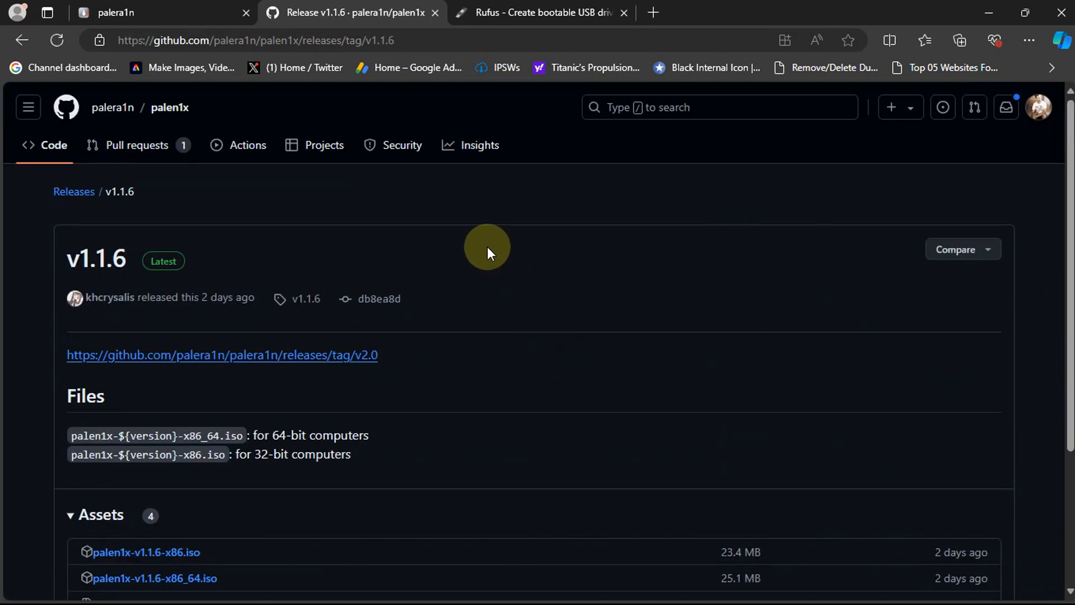
mouse_move(107, 297)
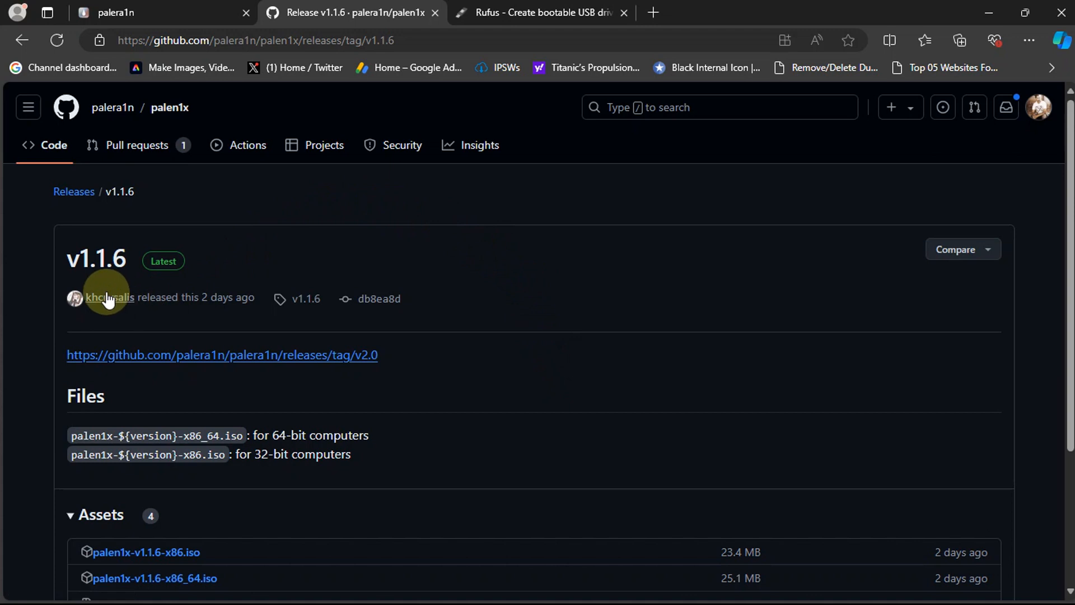
mouse_move(399, 267)
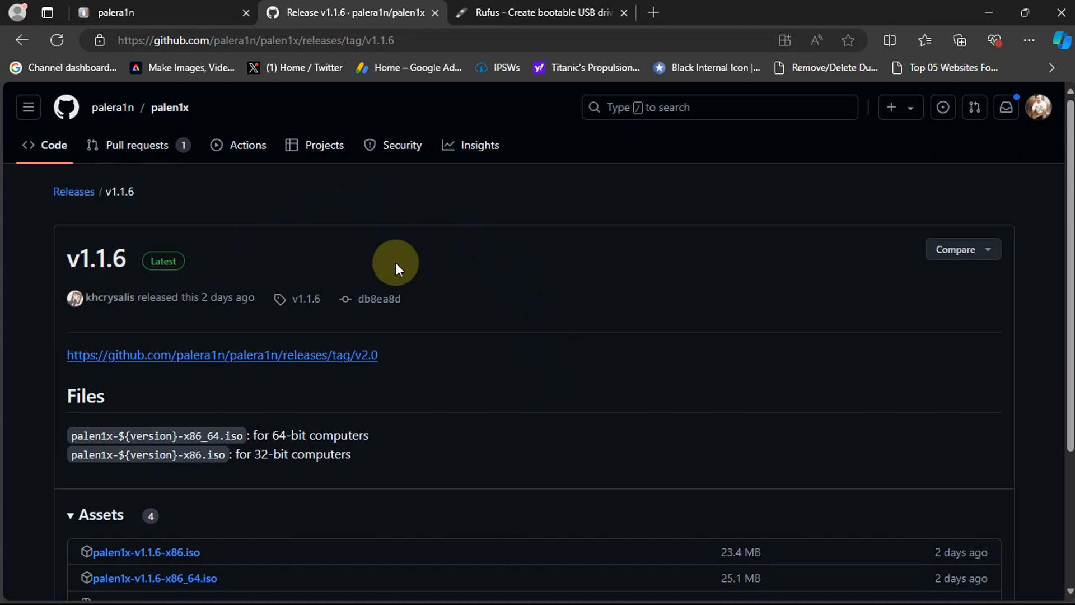
mouse_move(1066, 213)
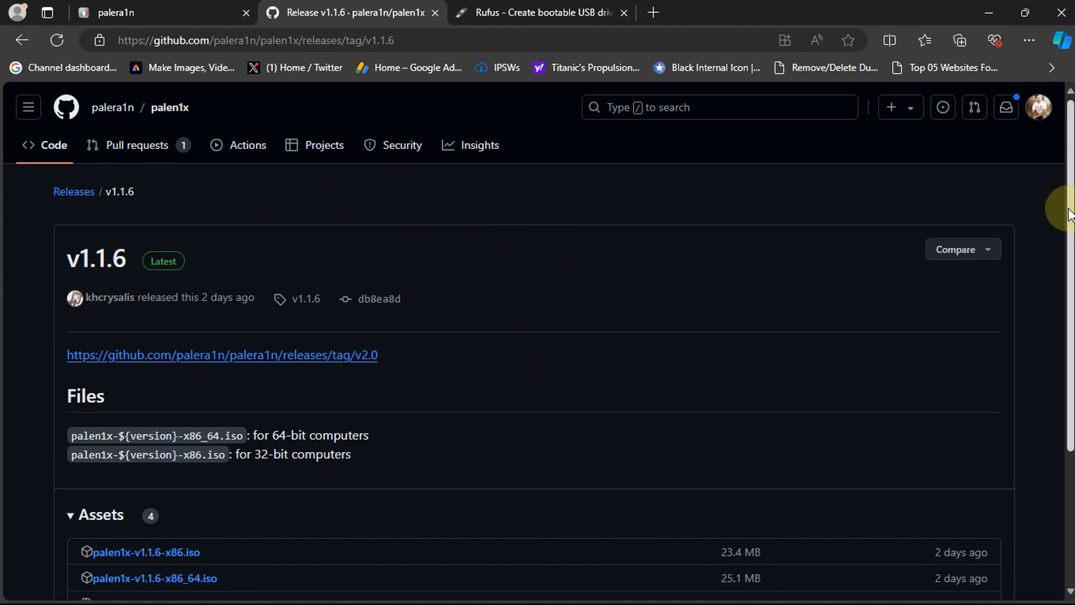
mouse_move(1066, 226)
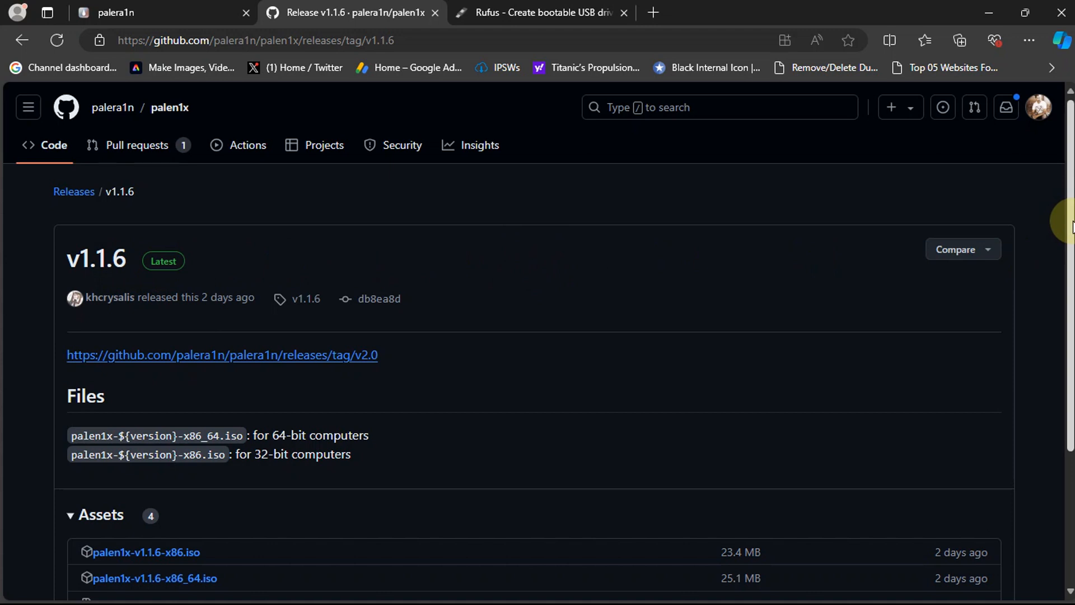
scroll(down, 3)
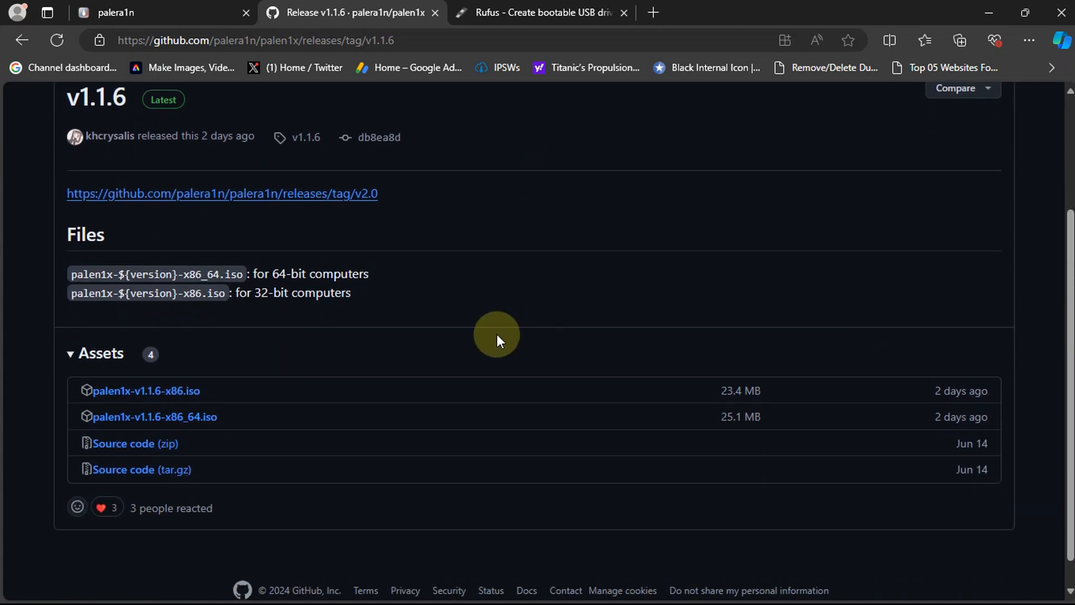
mouse_move(507, 354)
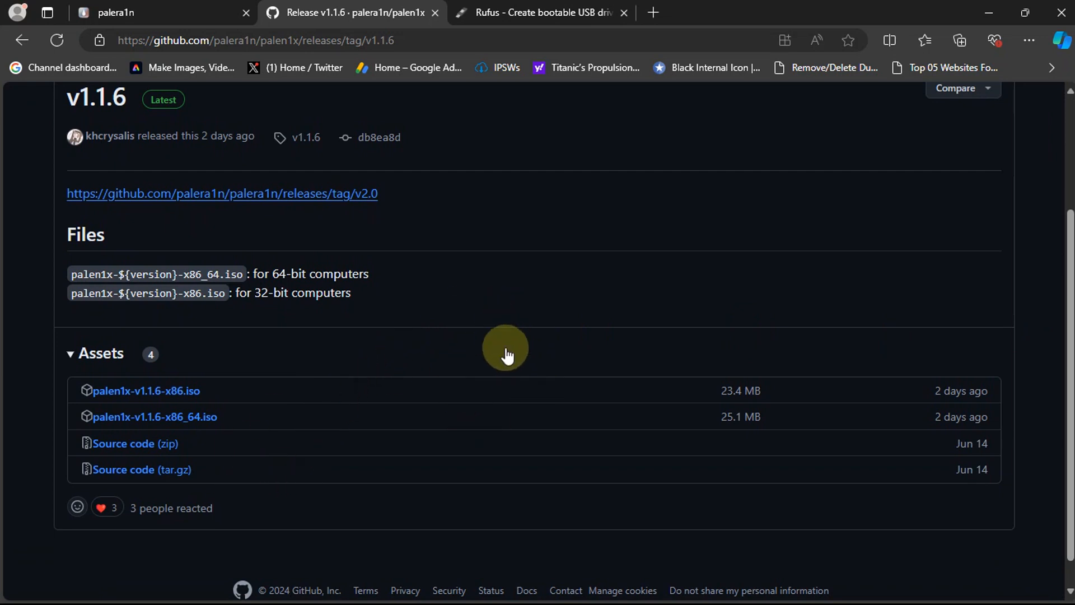
click(541, 12)
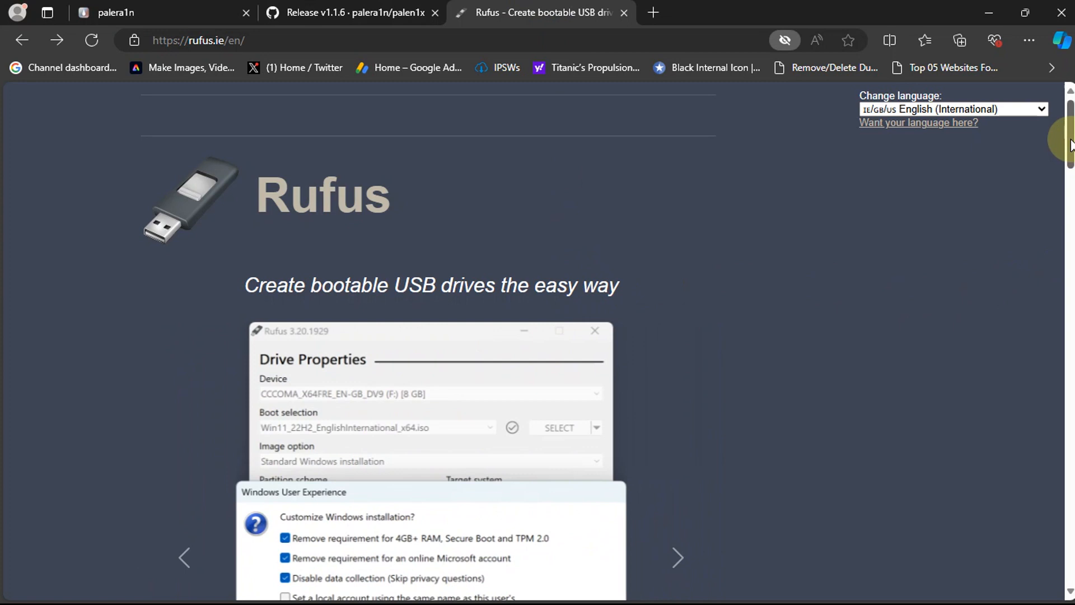
Scroll the Rufus site to the rufus-4.5 releases for x64, x86 and ARM64
scroll(down, 3)
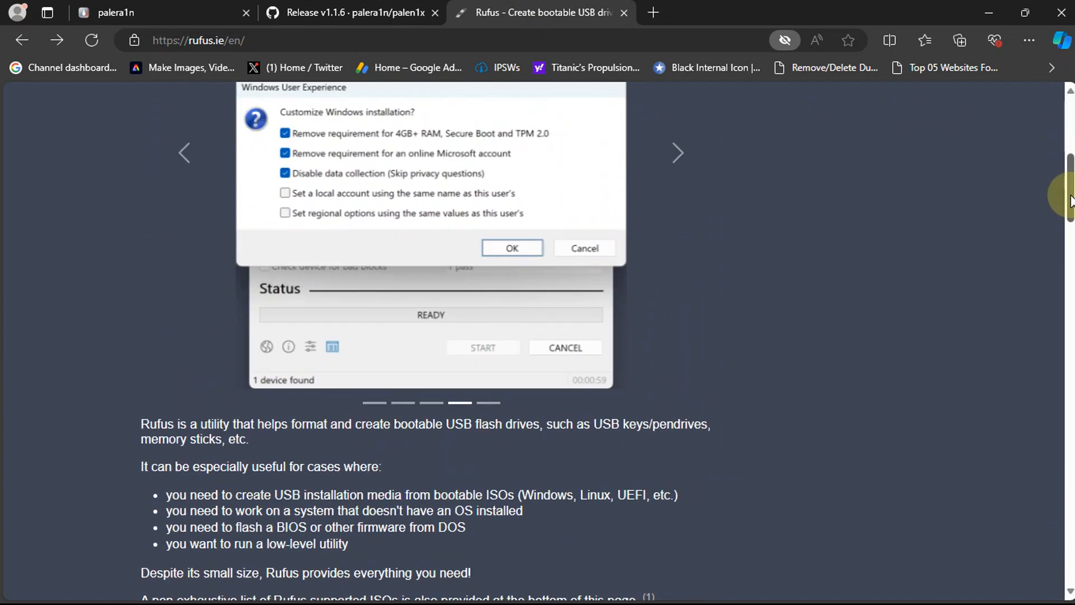
scroll(down, 3)
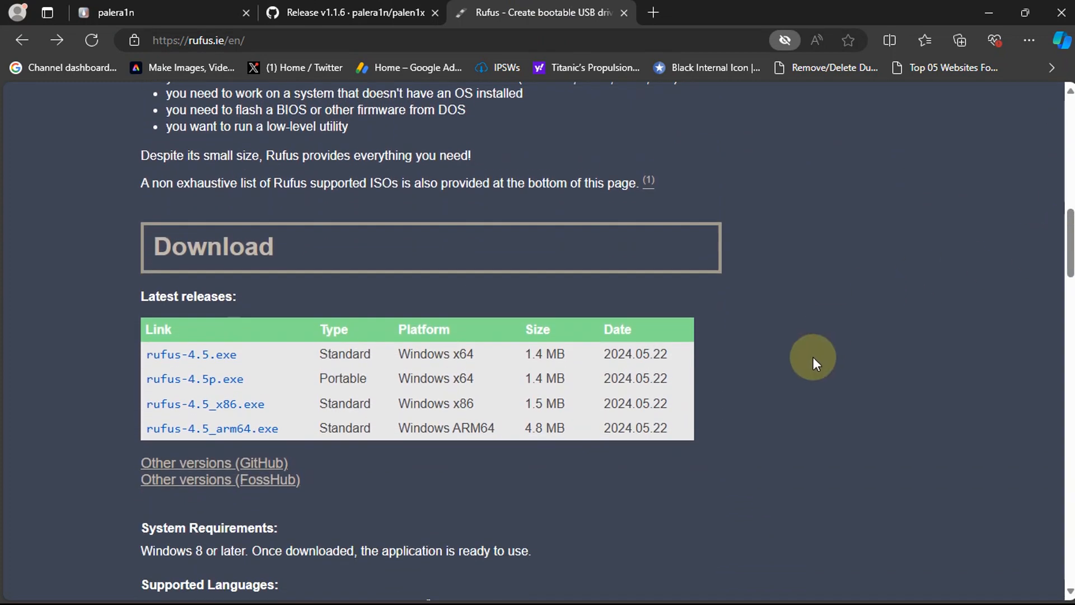
mouse_move(226, 356)
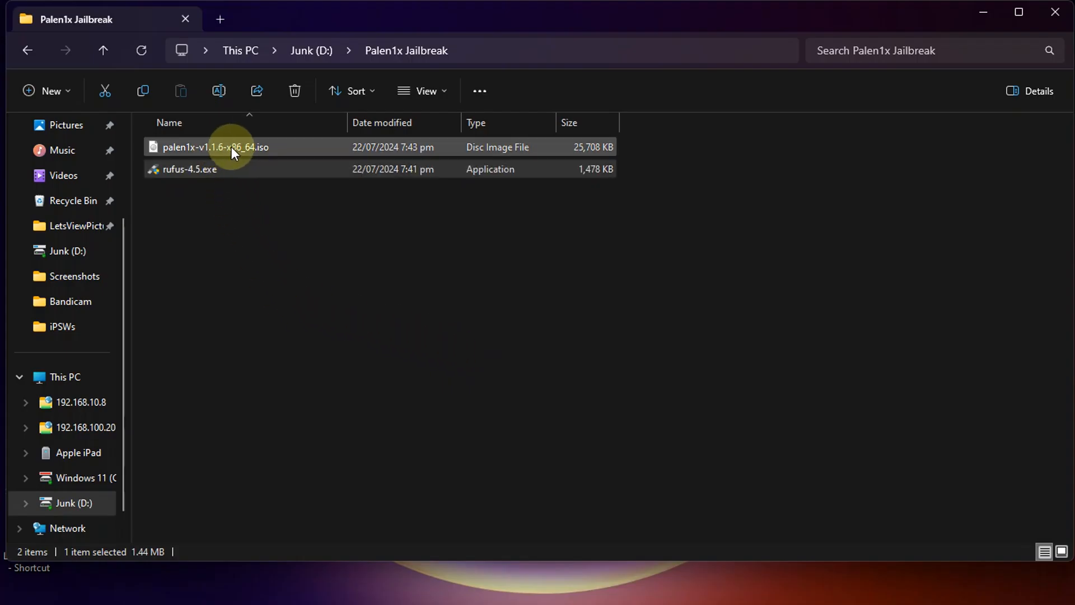
Launch rufus-4.5.exe and load palen1x-v1.1.6-x86_64.iso for the 2GB NO_LABEL (E:) drive
click(215, 169)
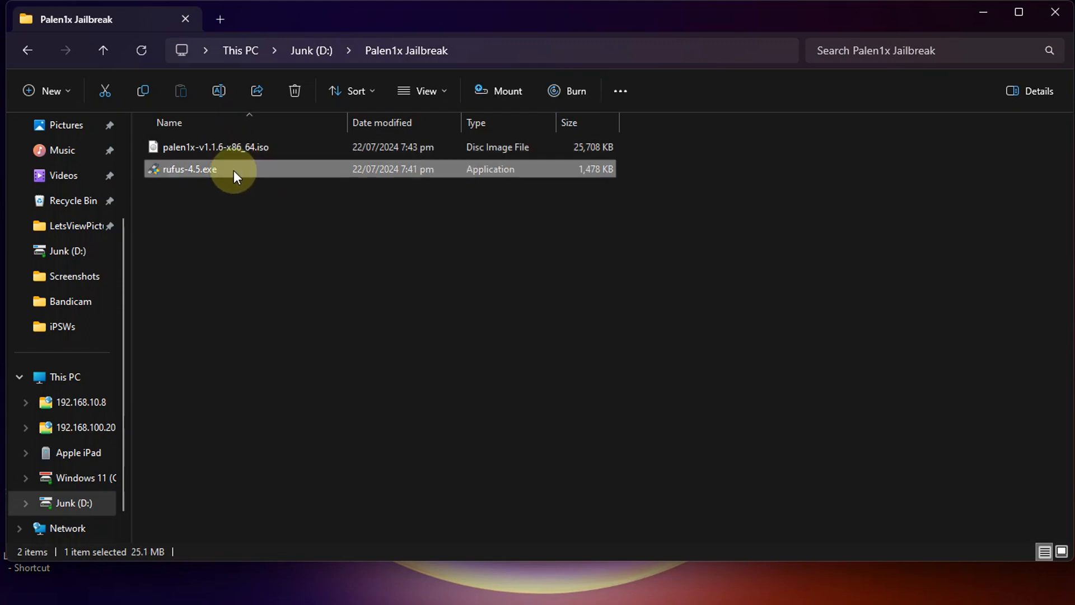
double_click(188, 169)
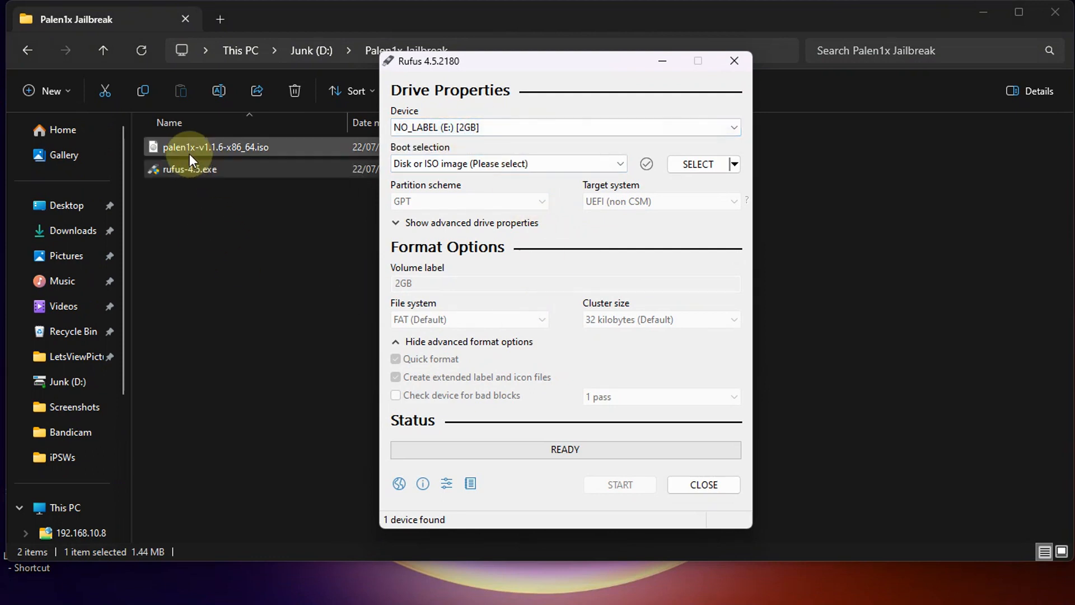
click(696, 164)
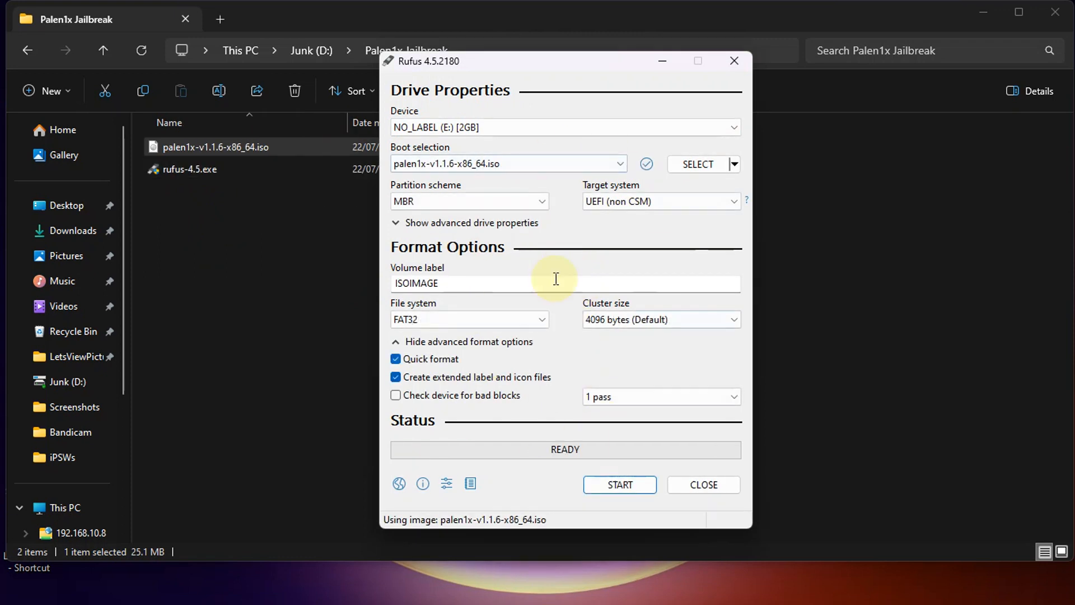
mouse_move(618, 485)
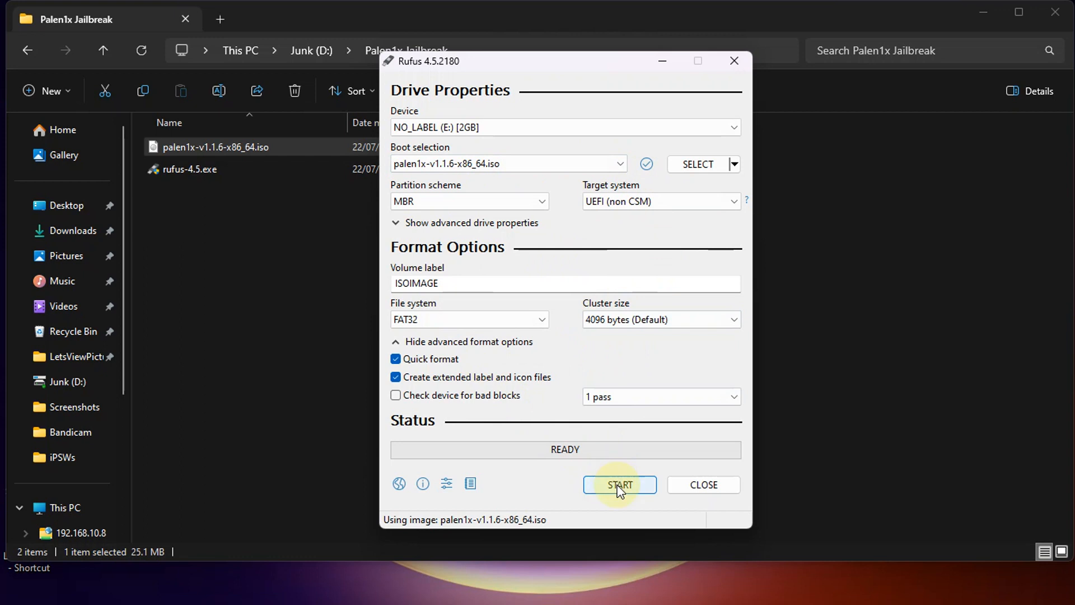
Start writing the palen1x image in DD Image mode and accept the data-destruction warning
click(618, 485)
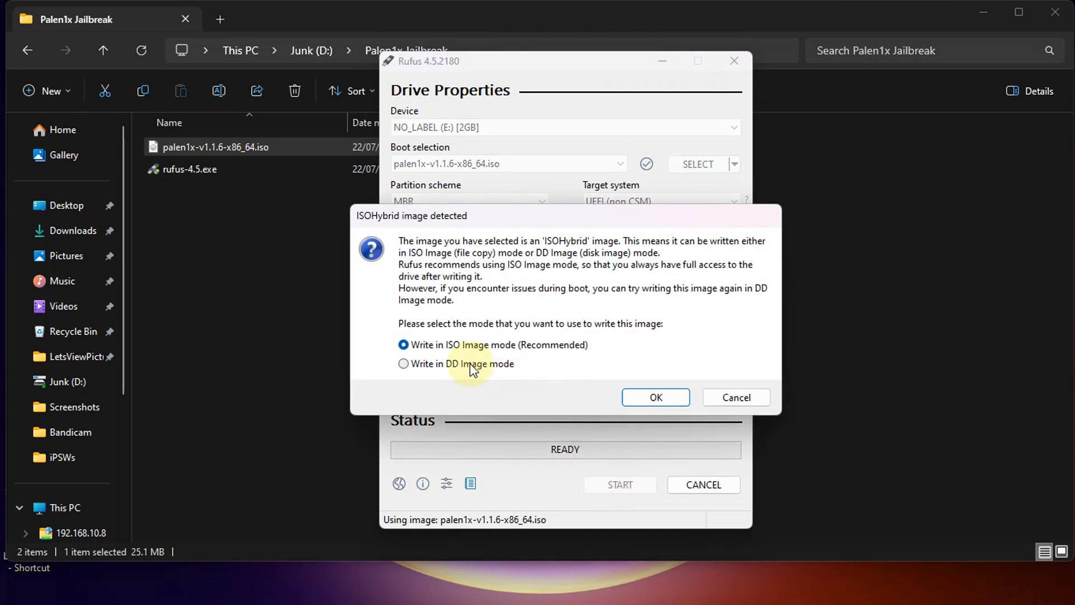
click(404, 363)
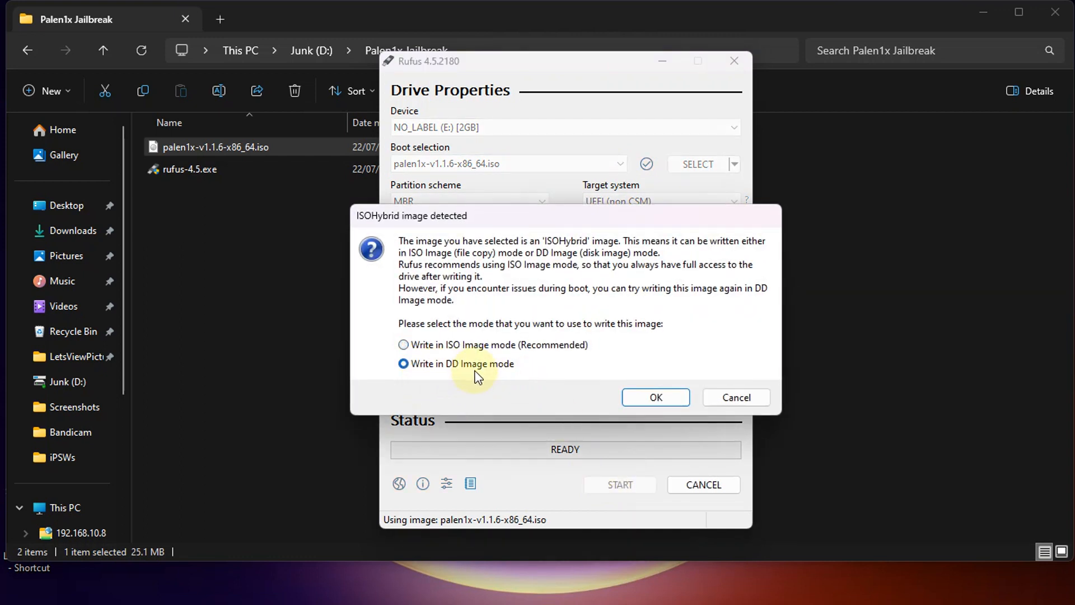
click(653, 397)
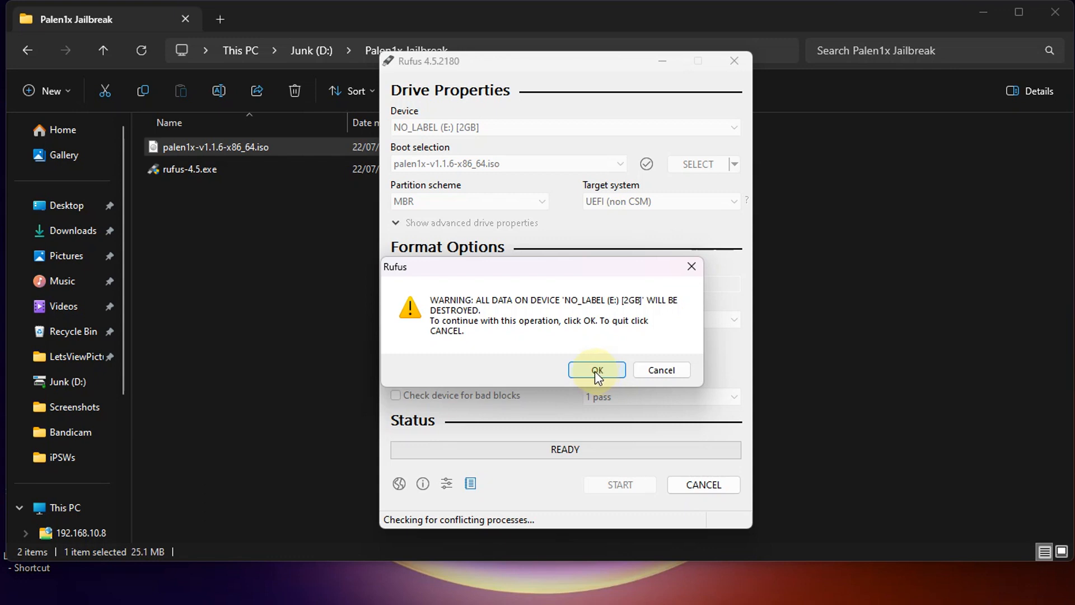
click(596, 369)
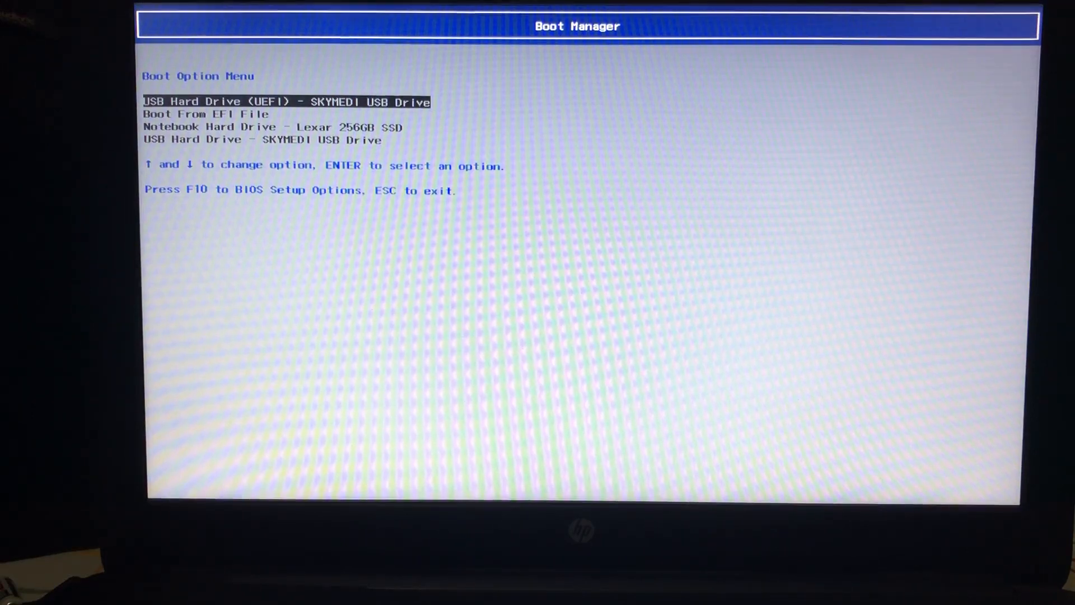
Boot the laptop from USB Hard Drive (UEFI) and open a shell from the palen1x menu
key(down)
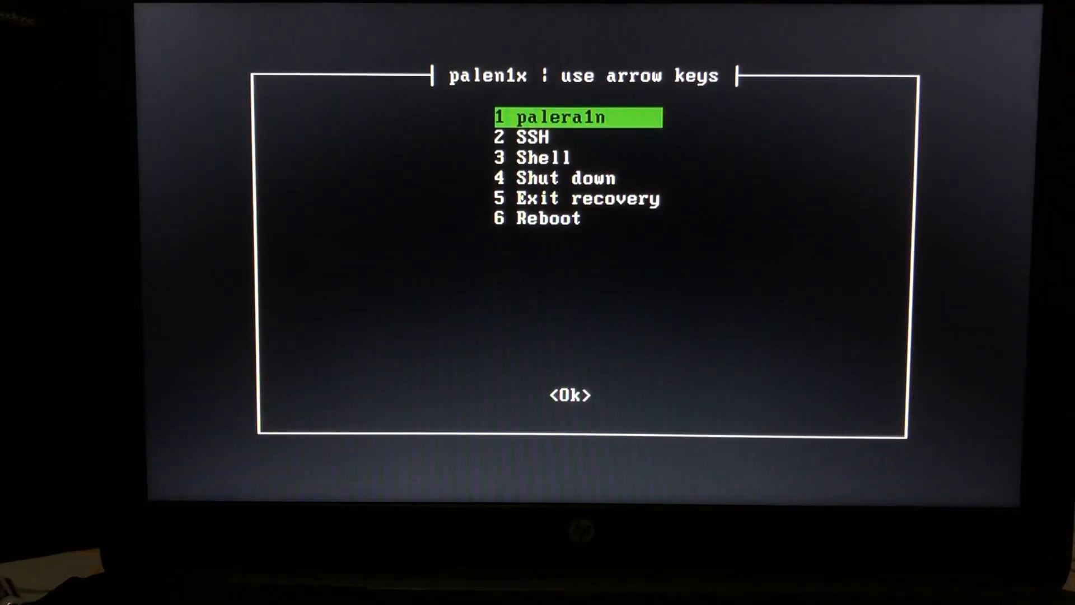
key(Down)
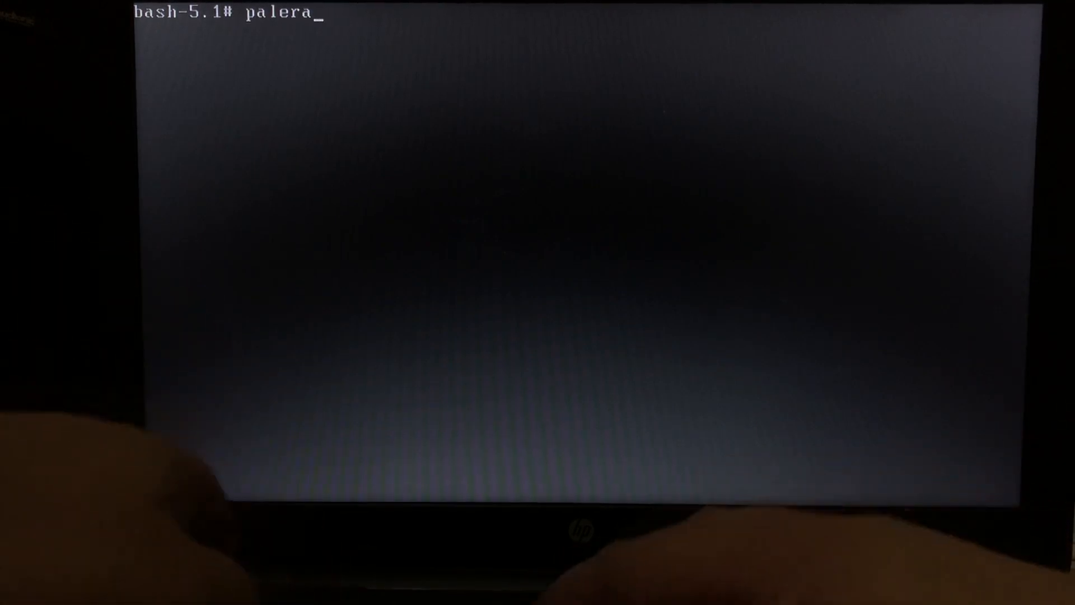
Run 'palera1n -cf' at the bash prompt, correcting the flags while typing
text(1n)
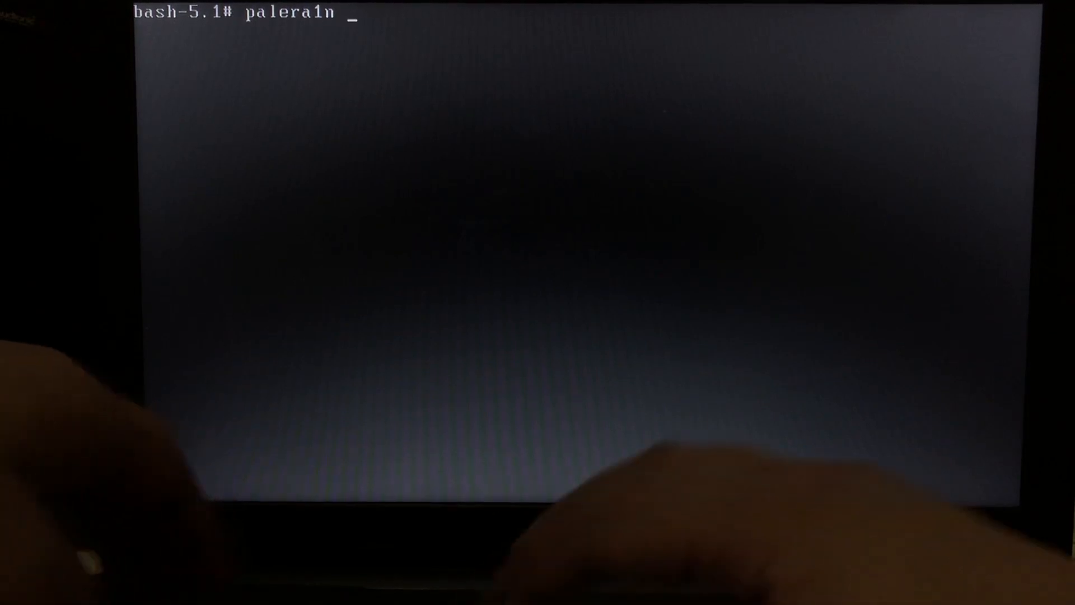
text(-)
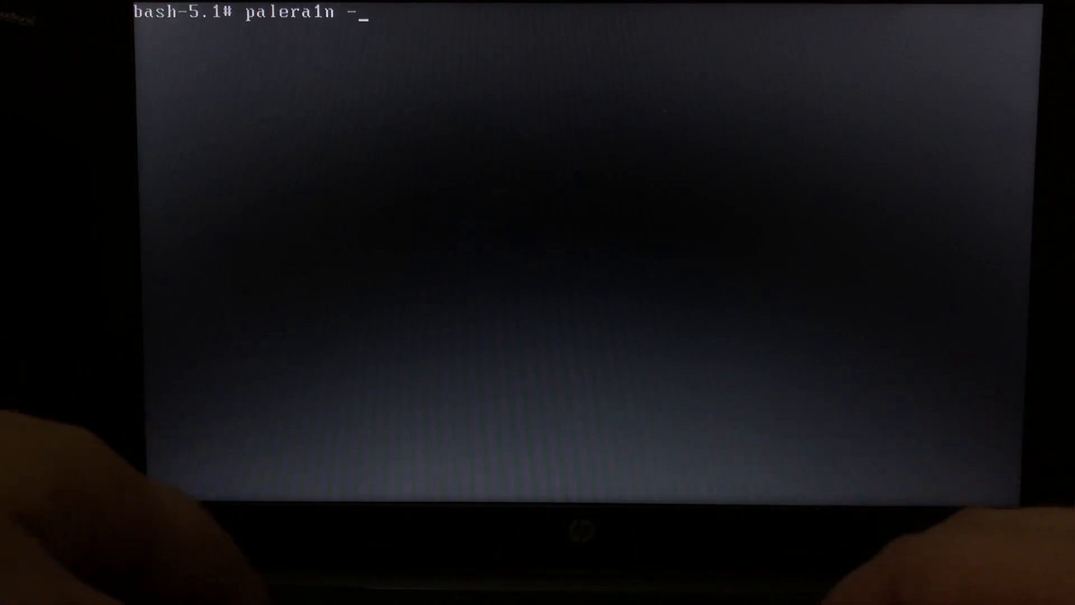
text(cf)
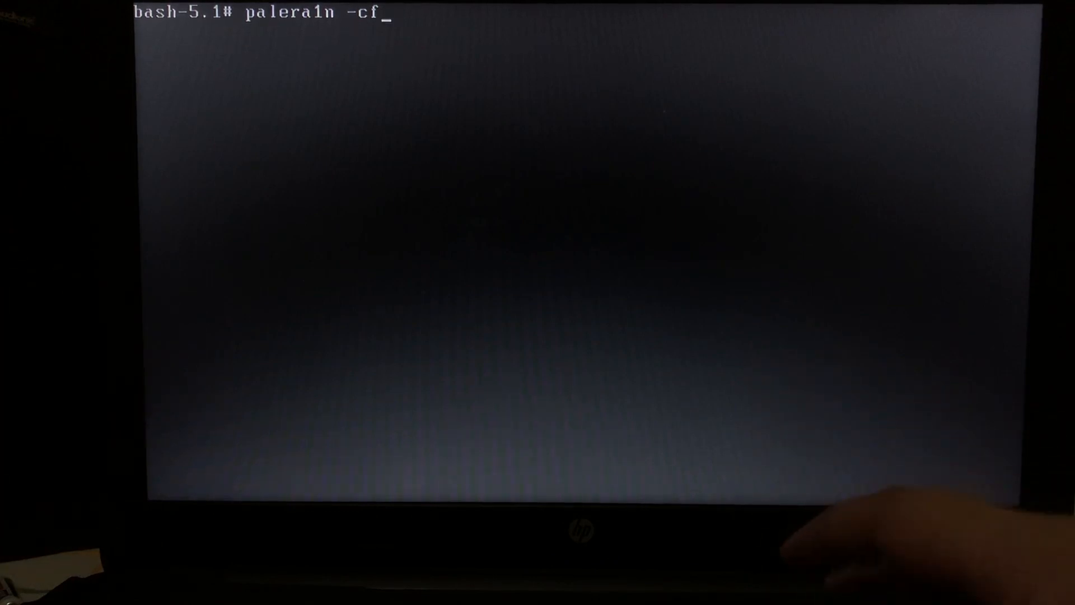
key(BackSpace)
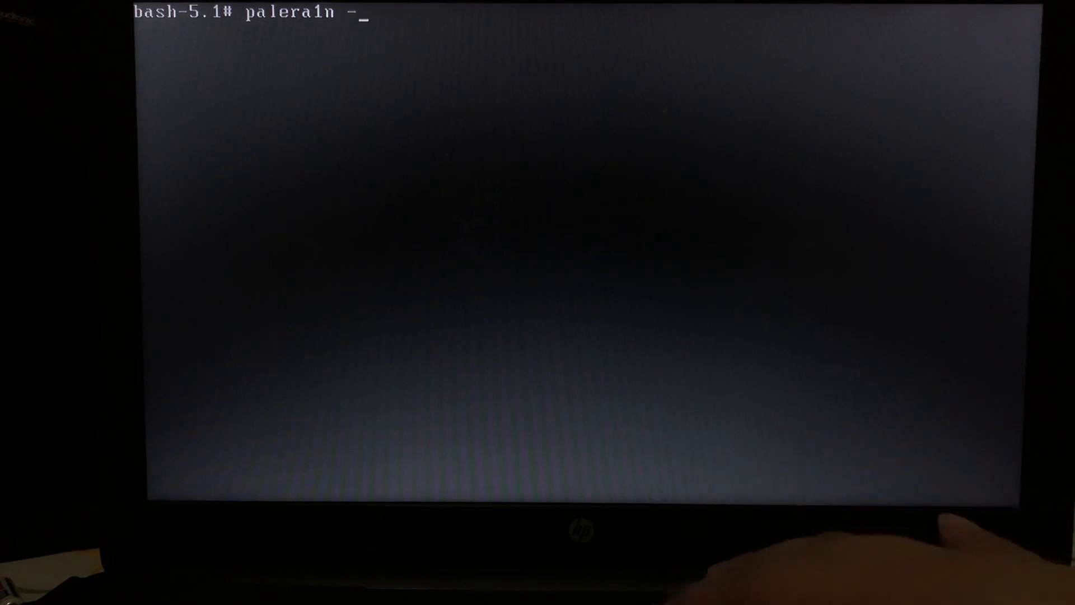
text(l)
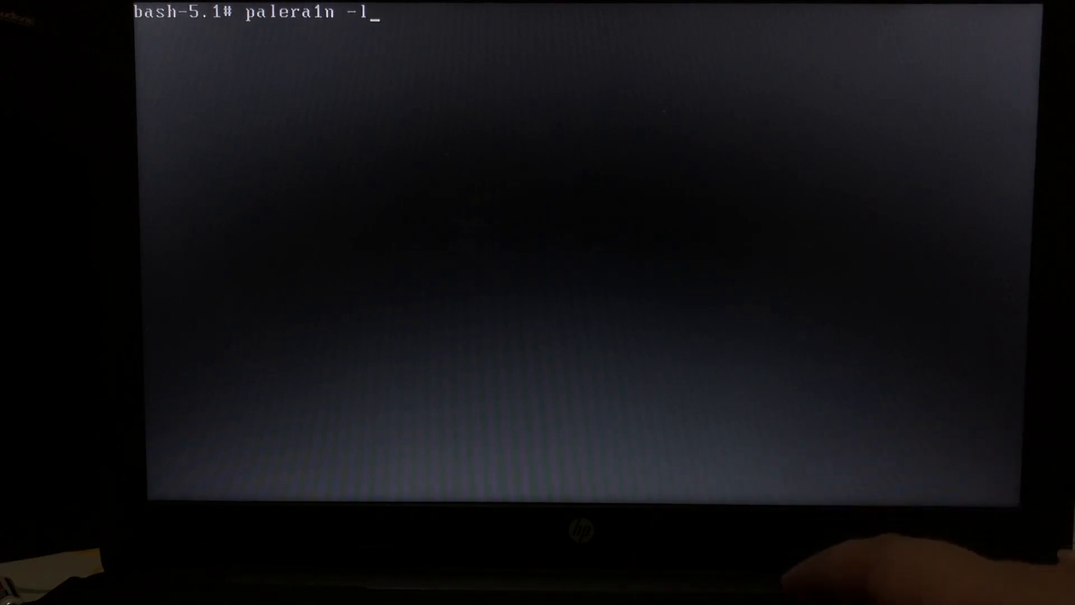
key(Backspace)
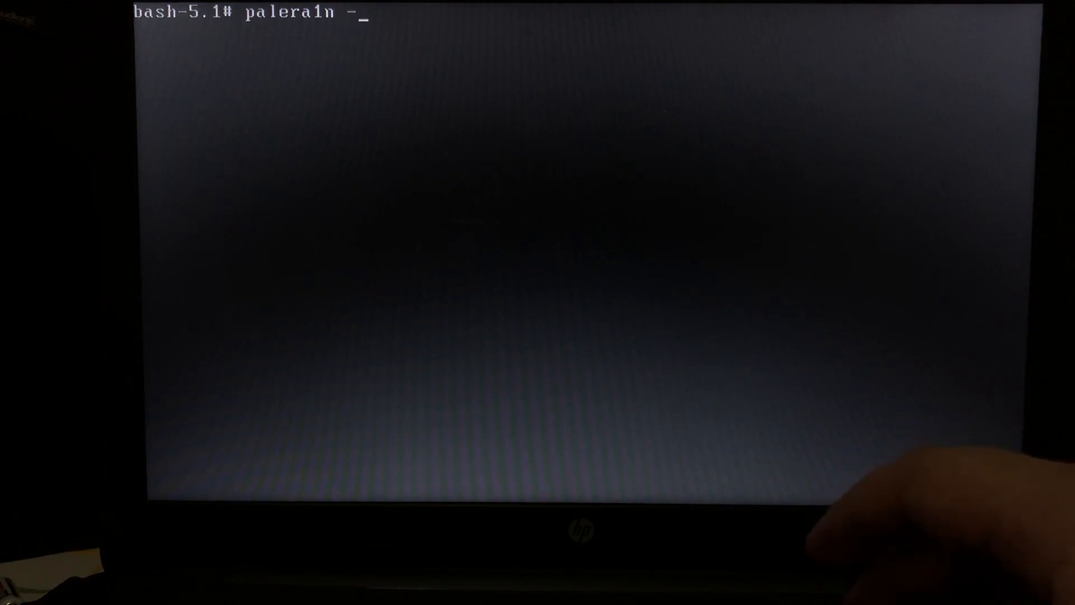
text(c)
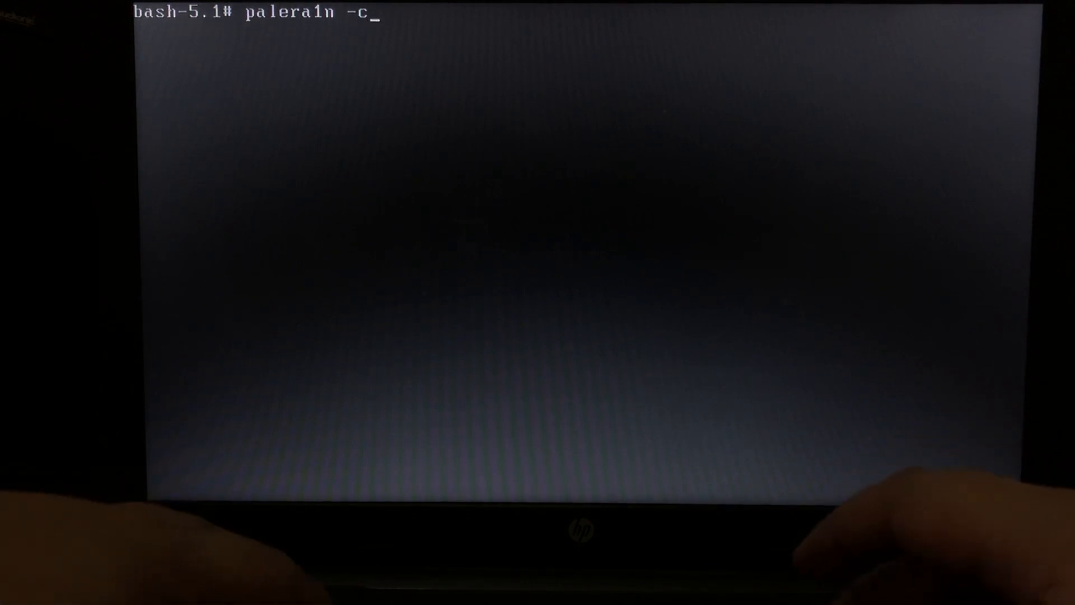
text(f)
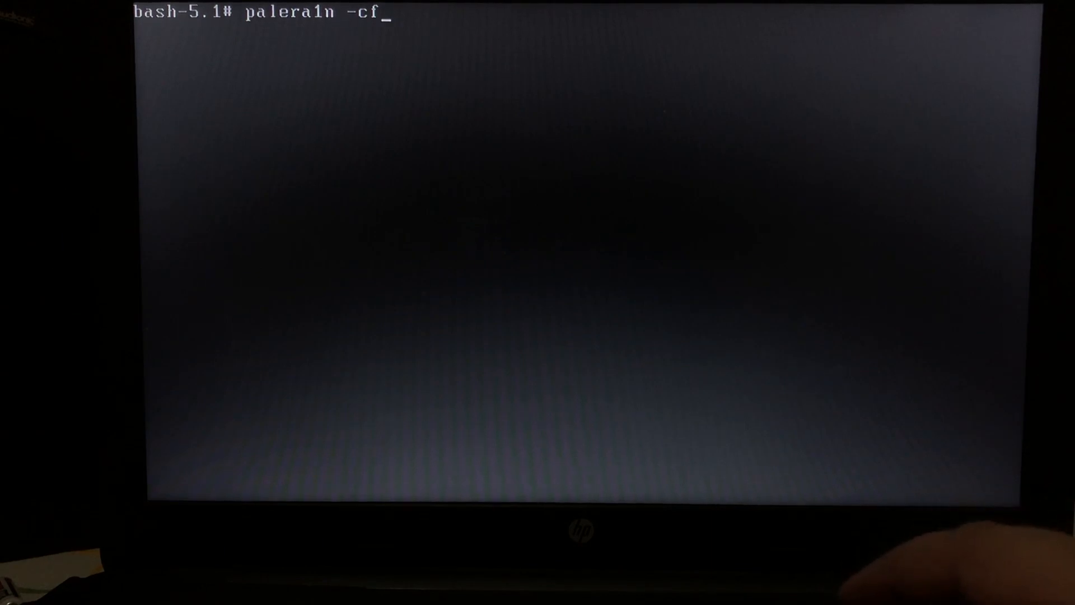
key(Return)
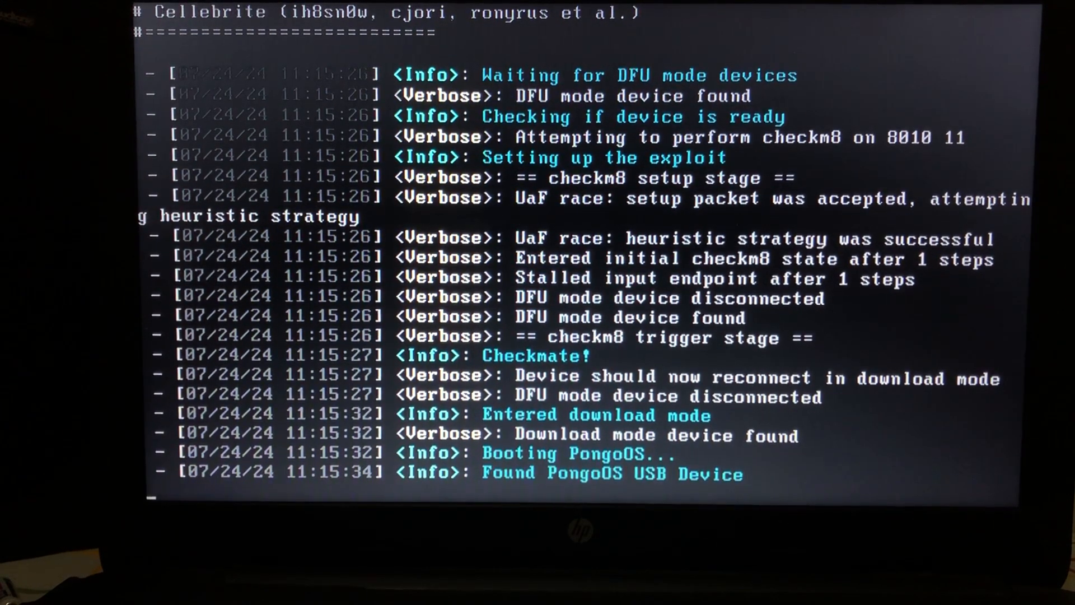
Follow palera1n's output as PongoOS boots the kernel and creates the fakefs
scroll(down, 3)
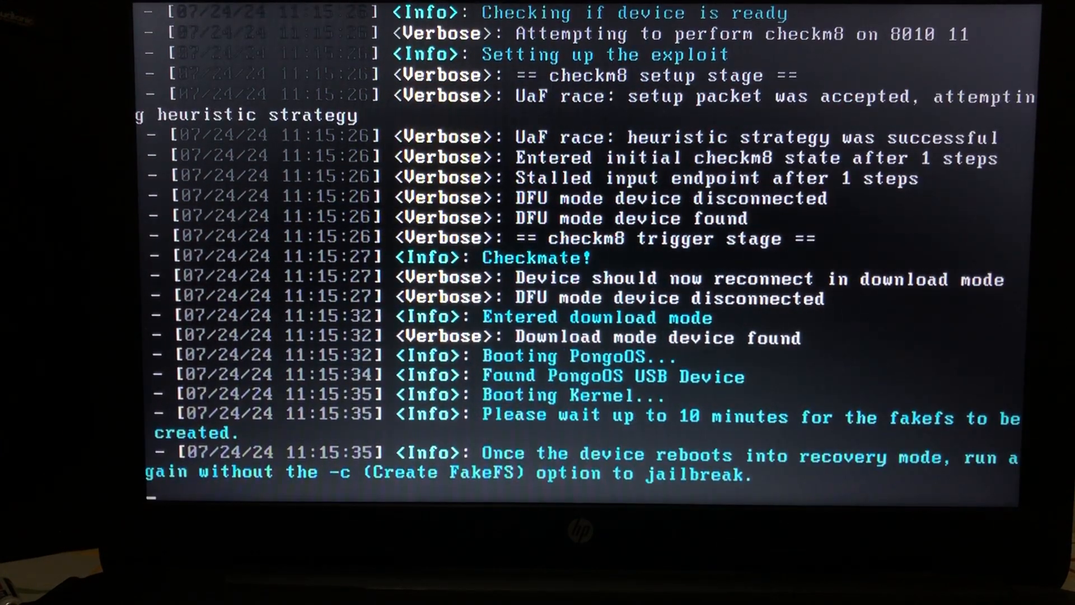